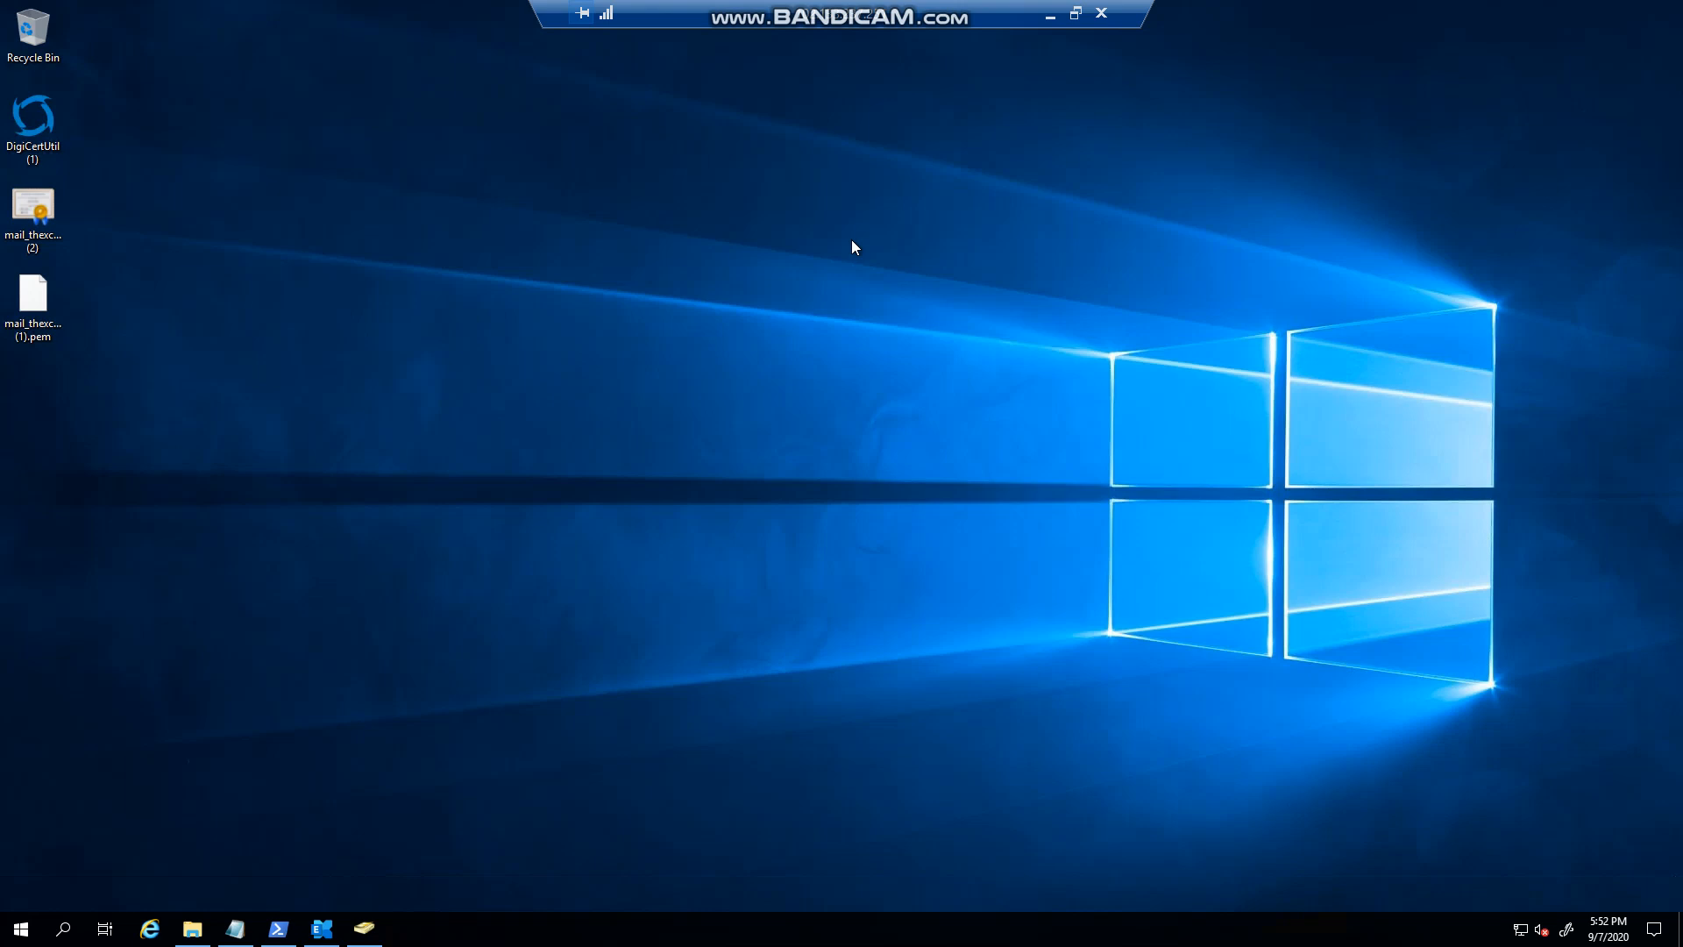
mouse_move(764, 454)
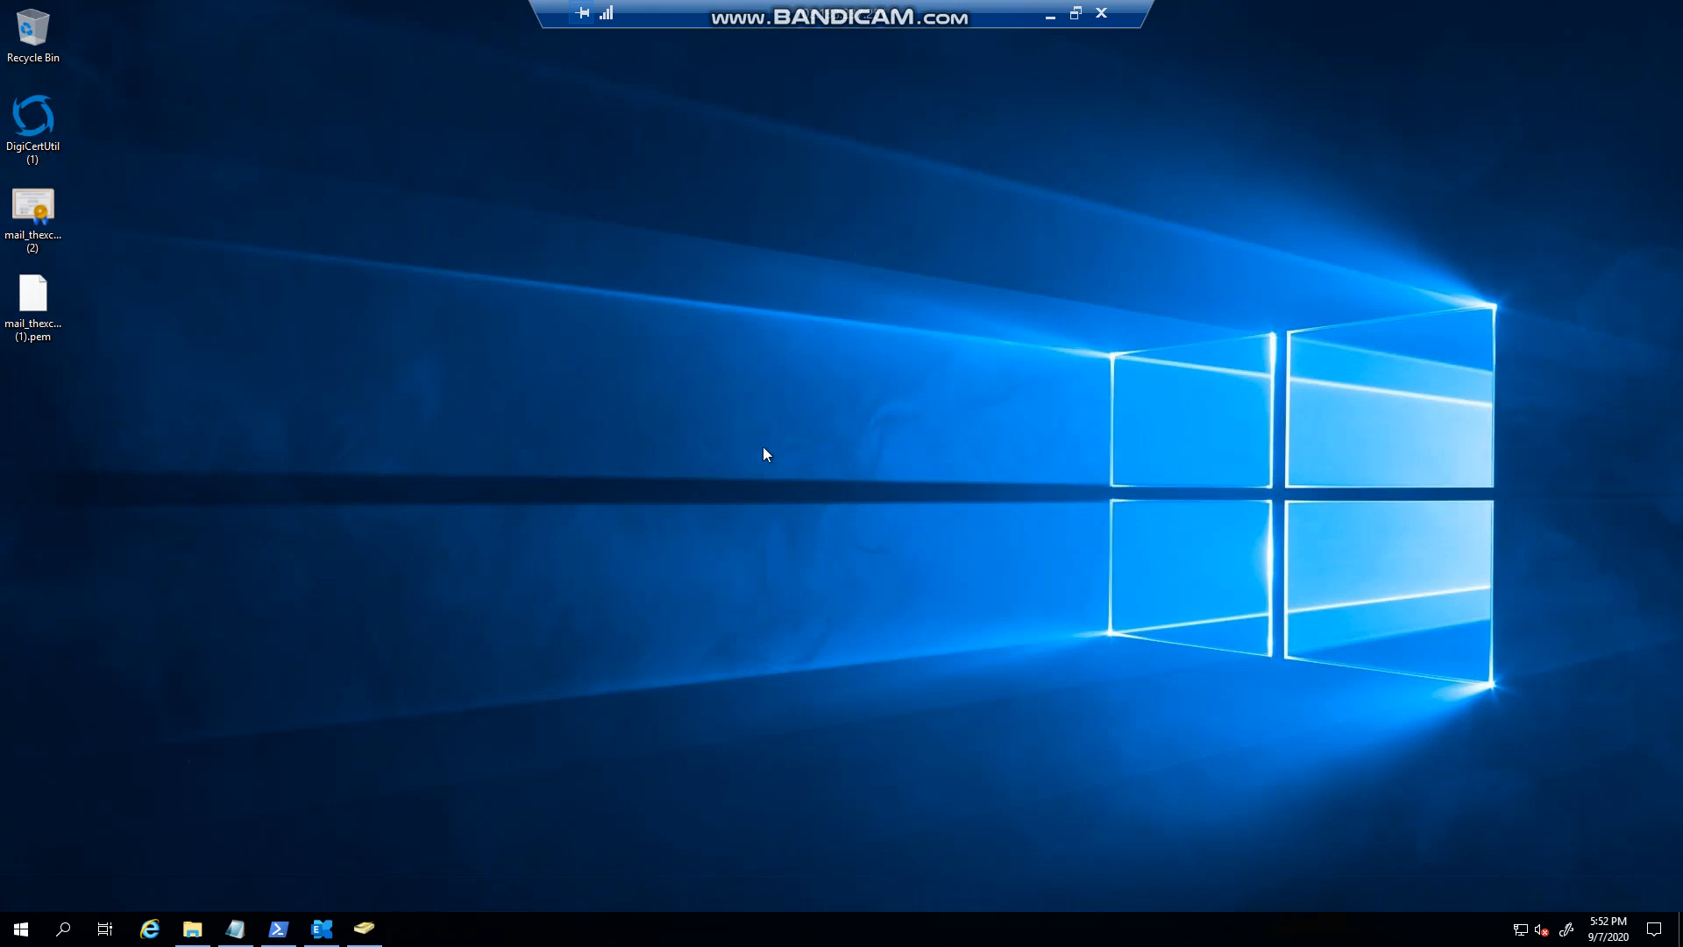
mouse_move(440, 562)
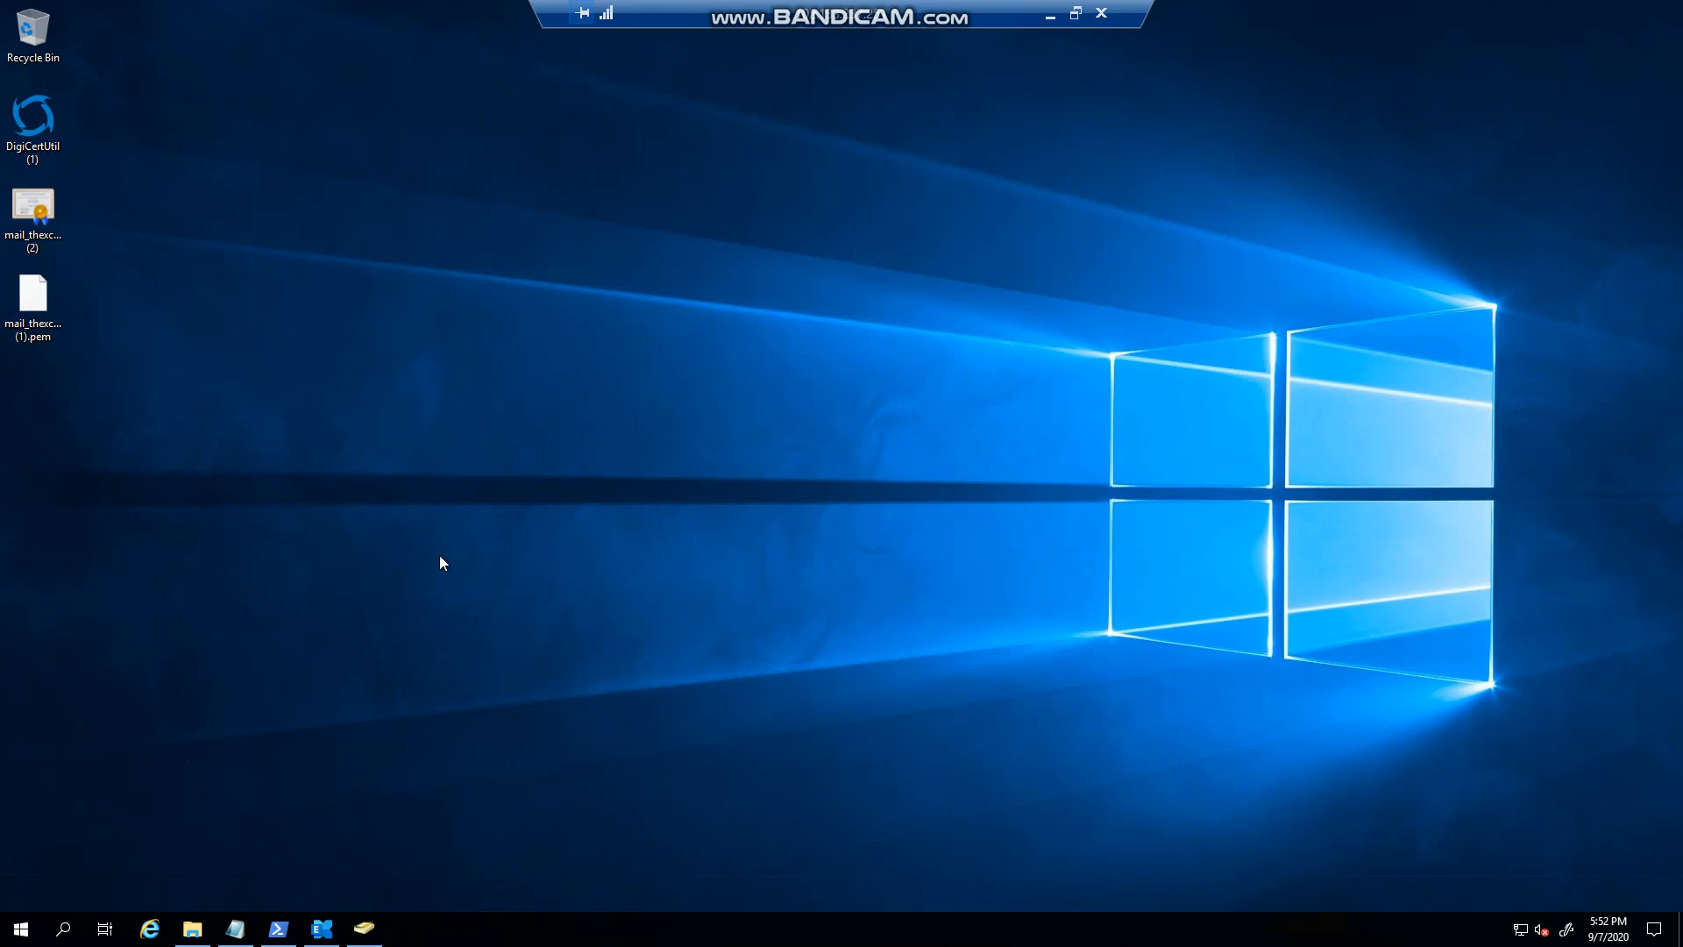
- Launch Server Manager, view its properties, dismiss them without saving, and close it
left_click(20, 928)
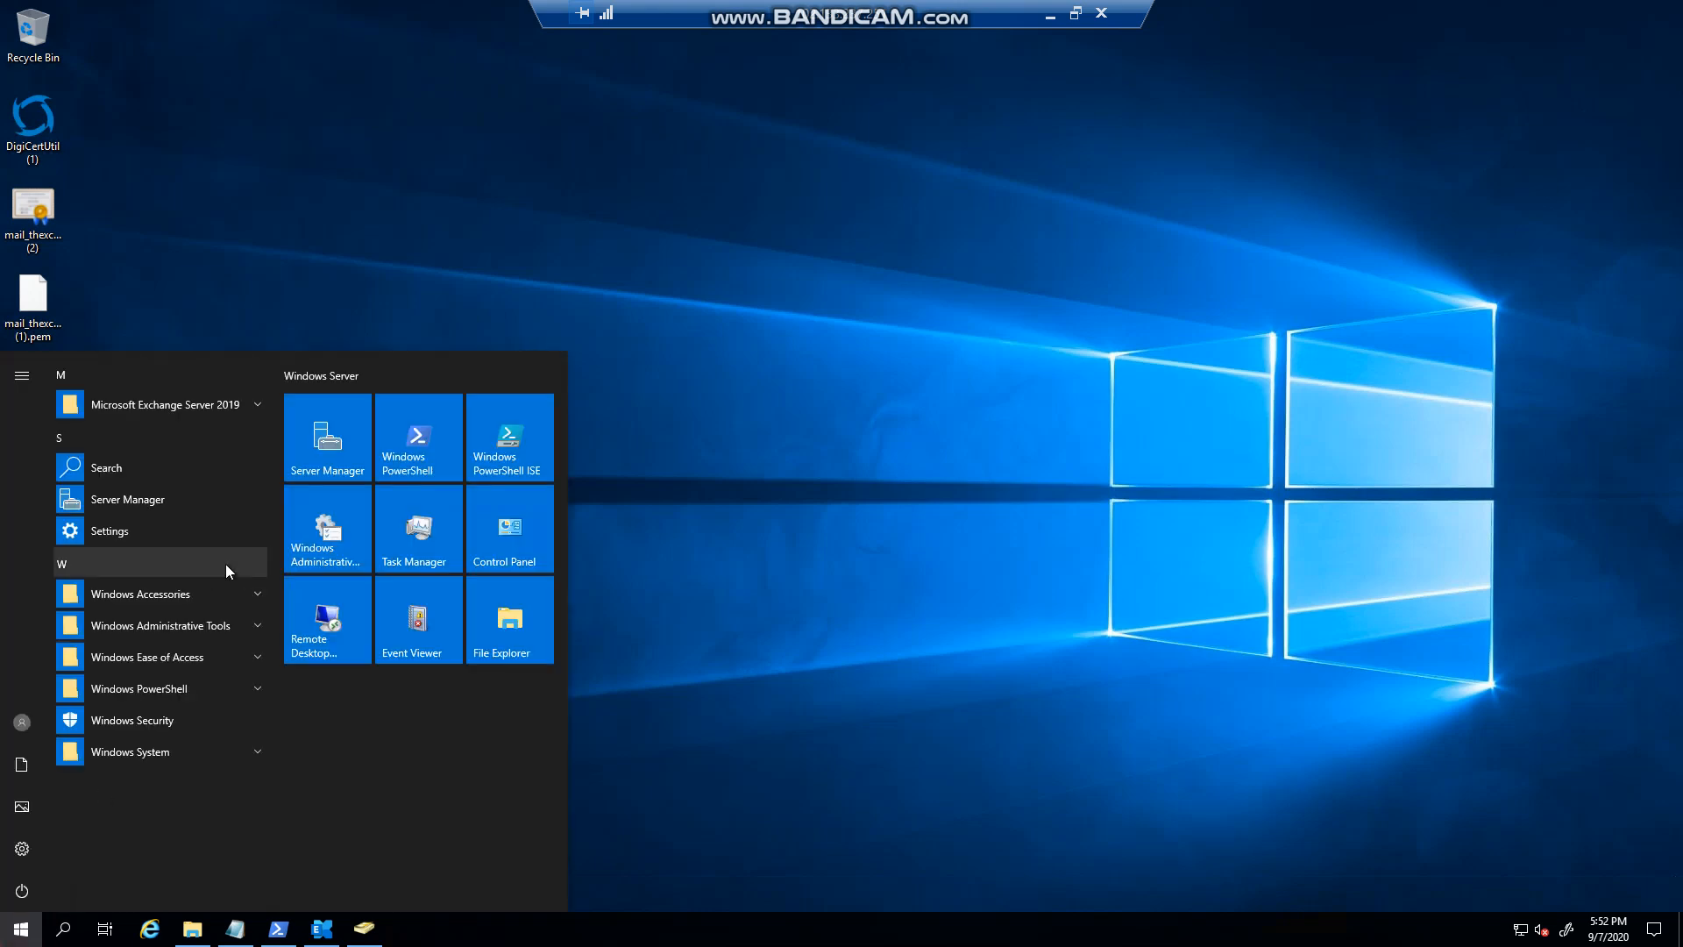
left_click(326, 438)
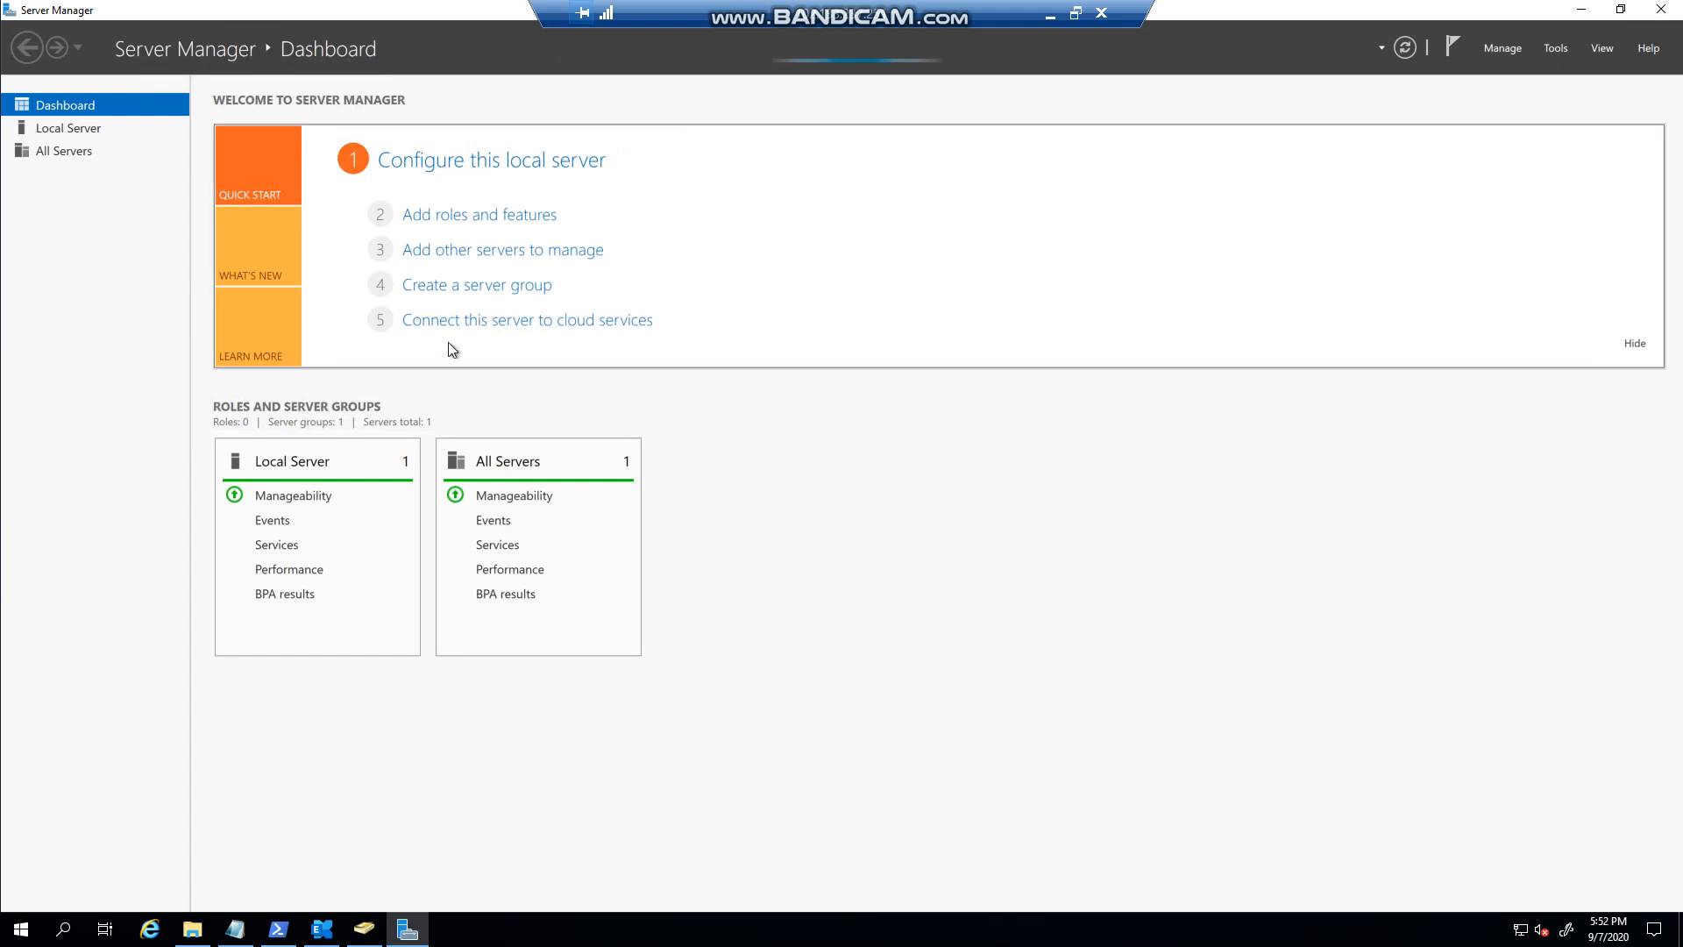
left_click(1501, 47)
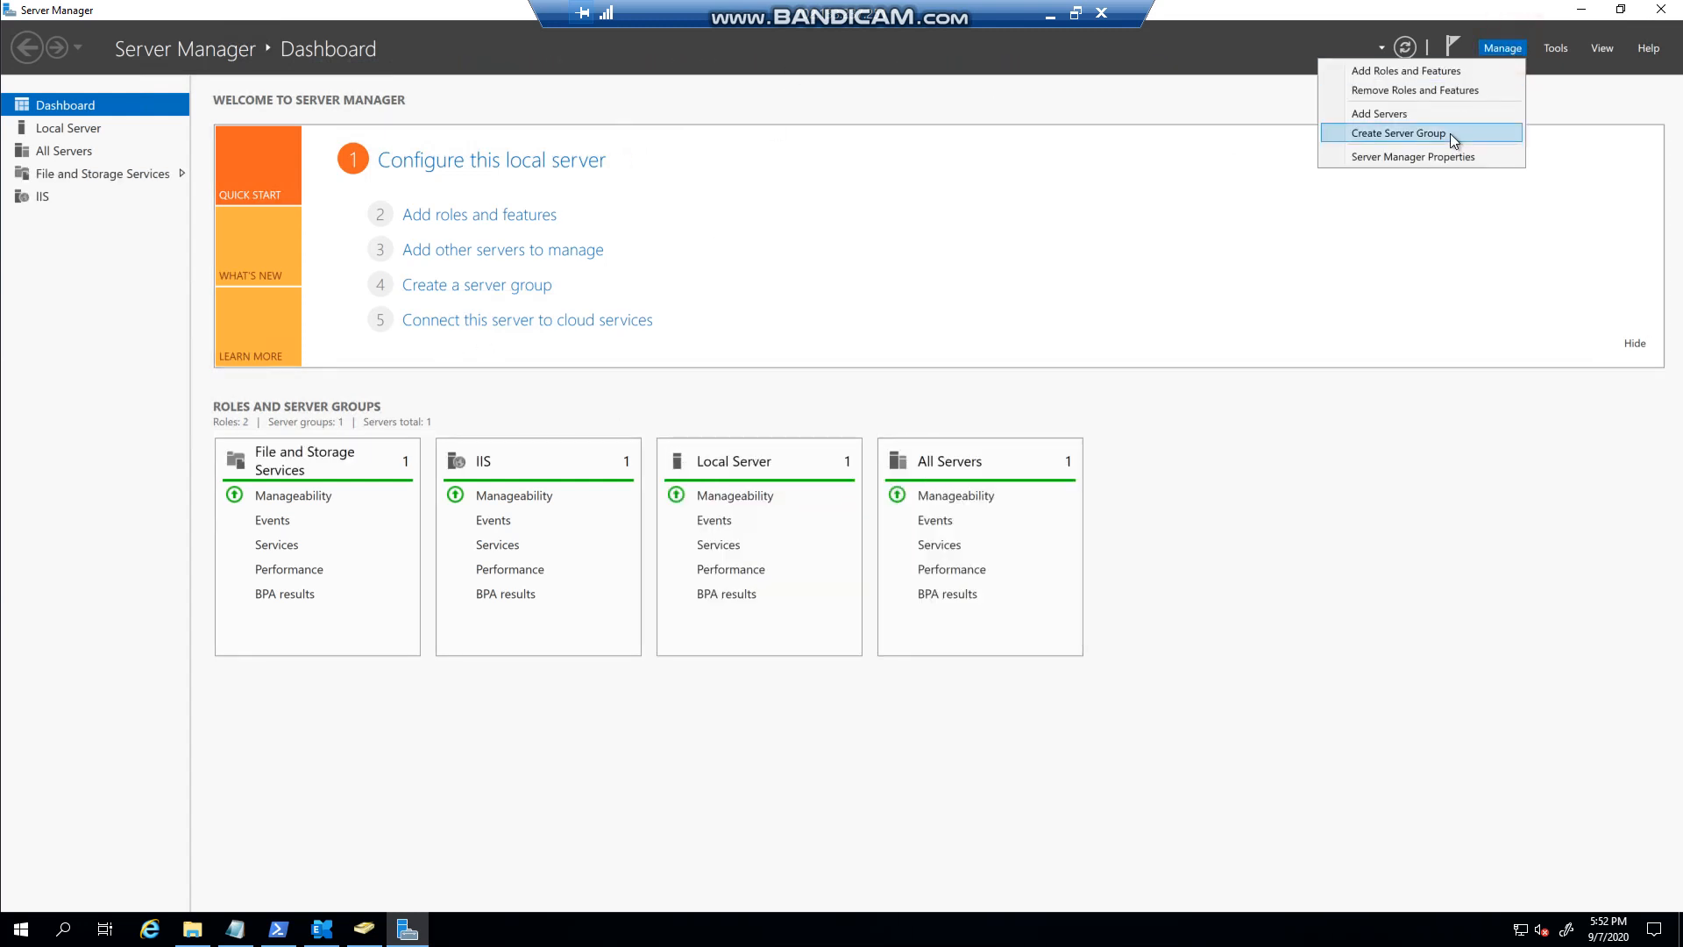
left_click(1412, 156)
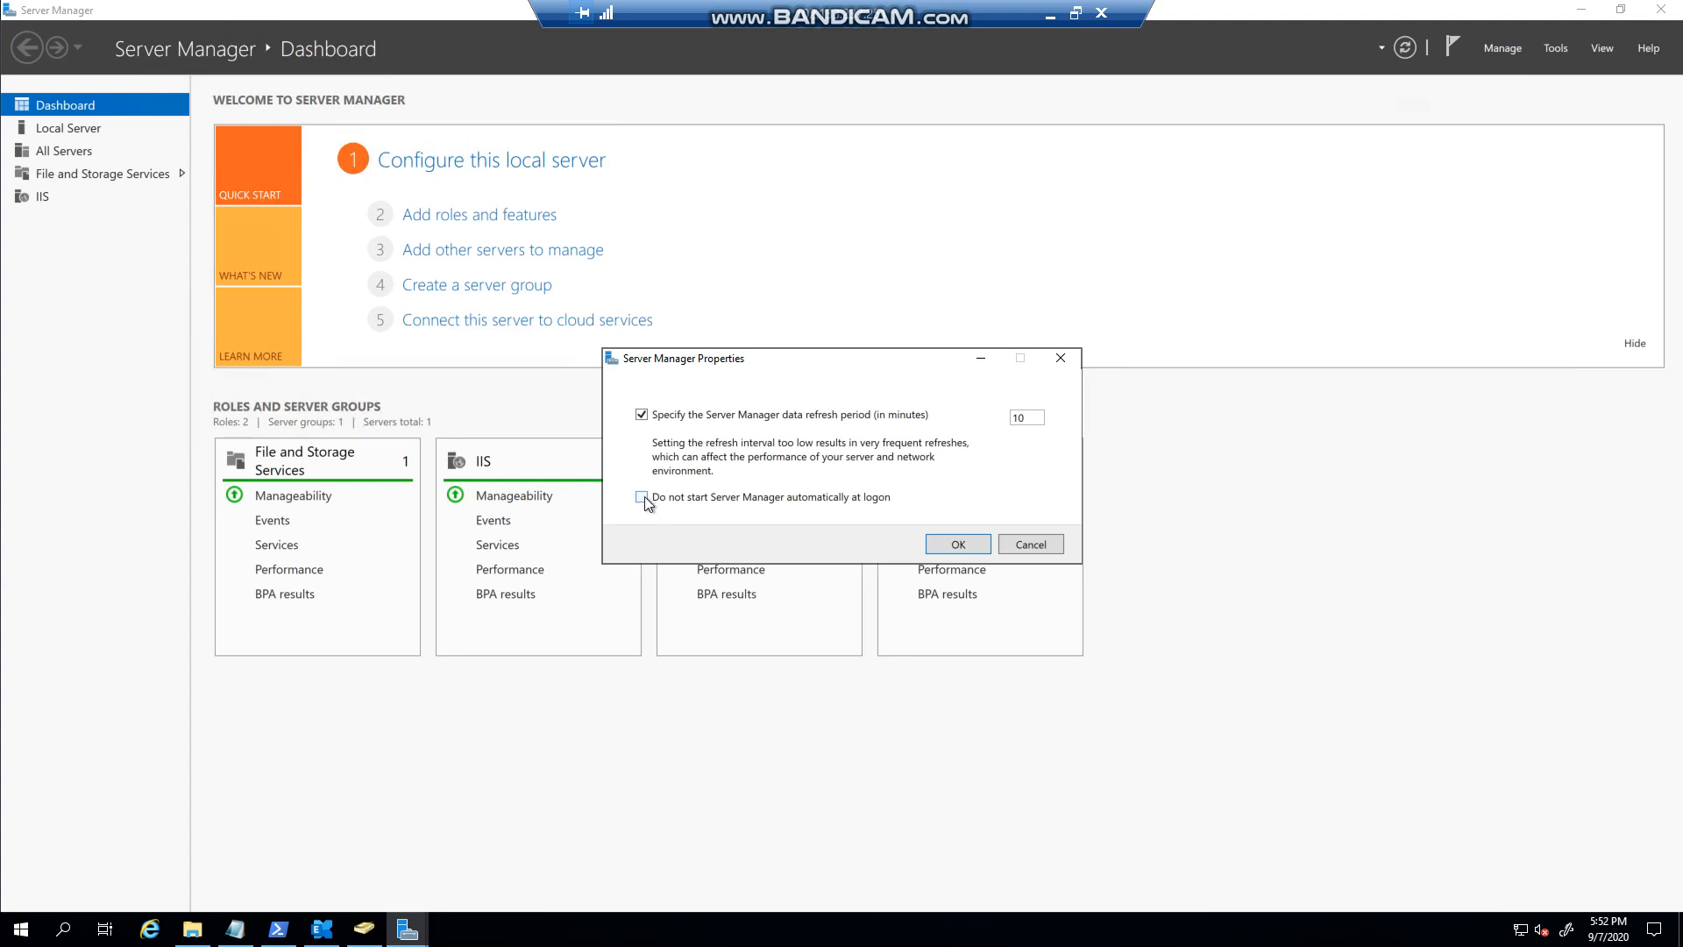
left_click(642, 497)
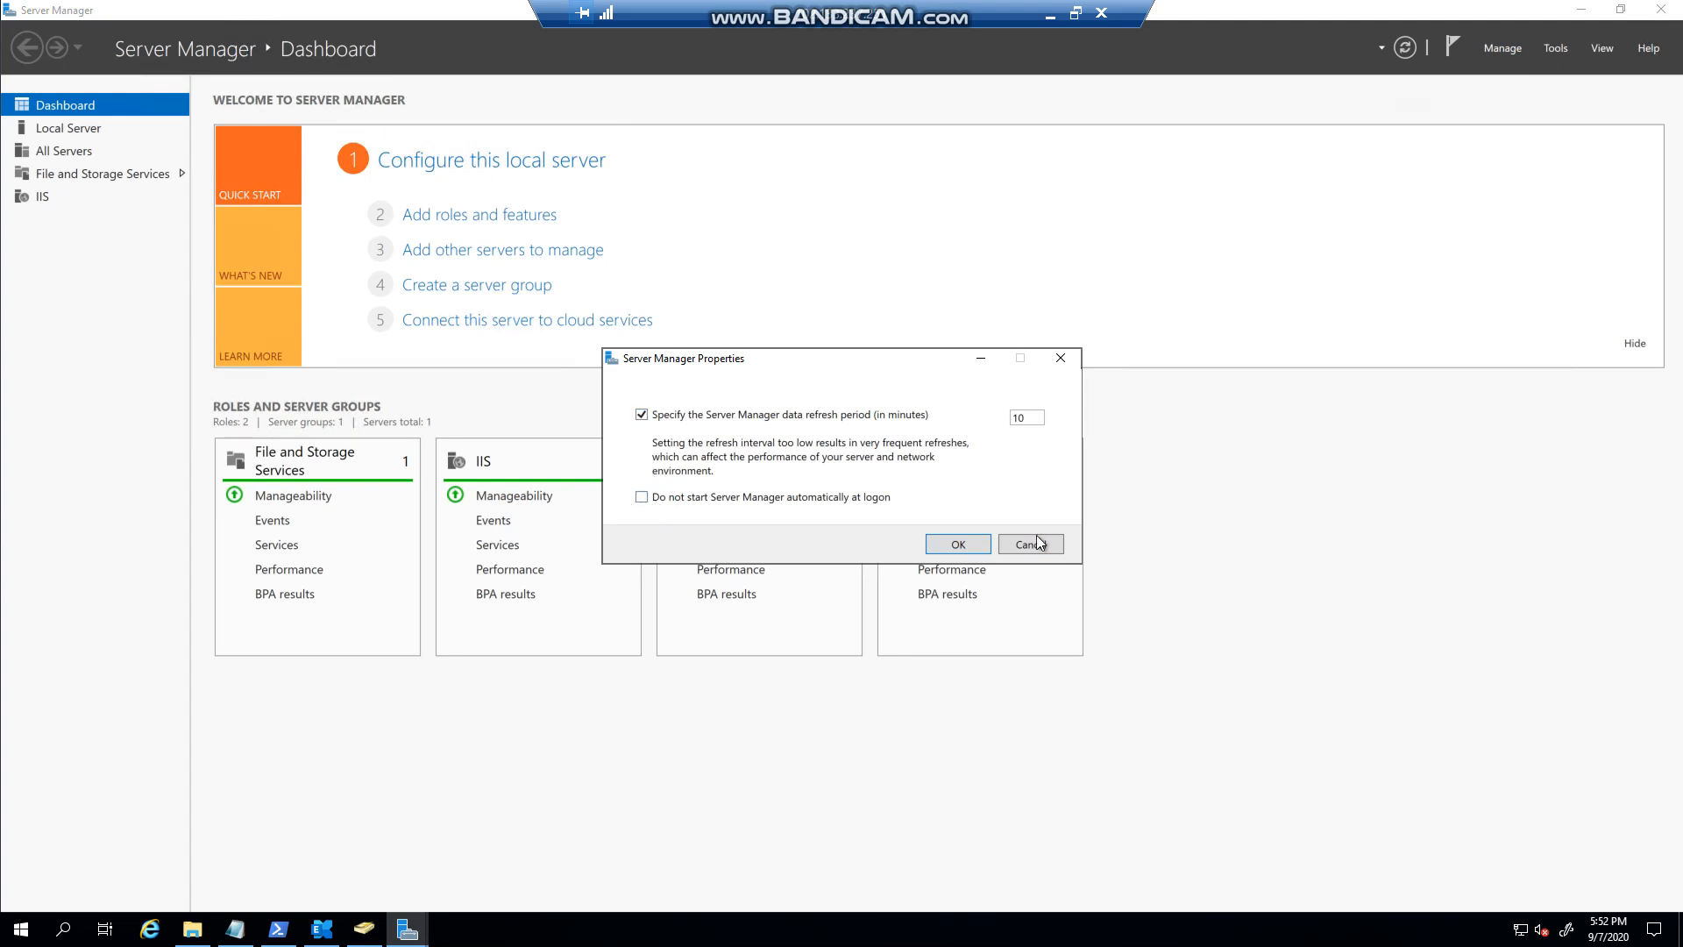
left_click(1028, 543)
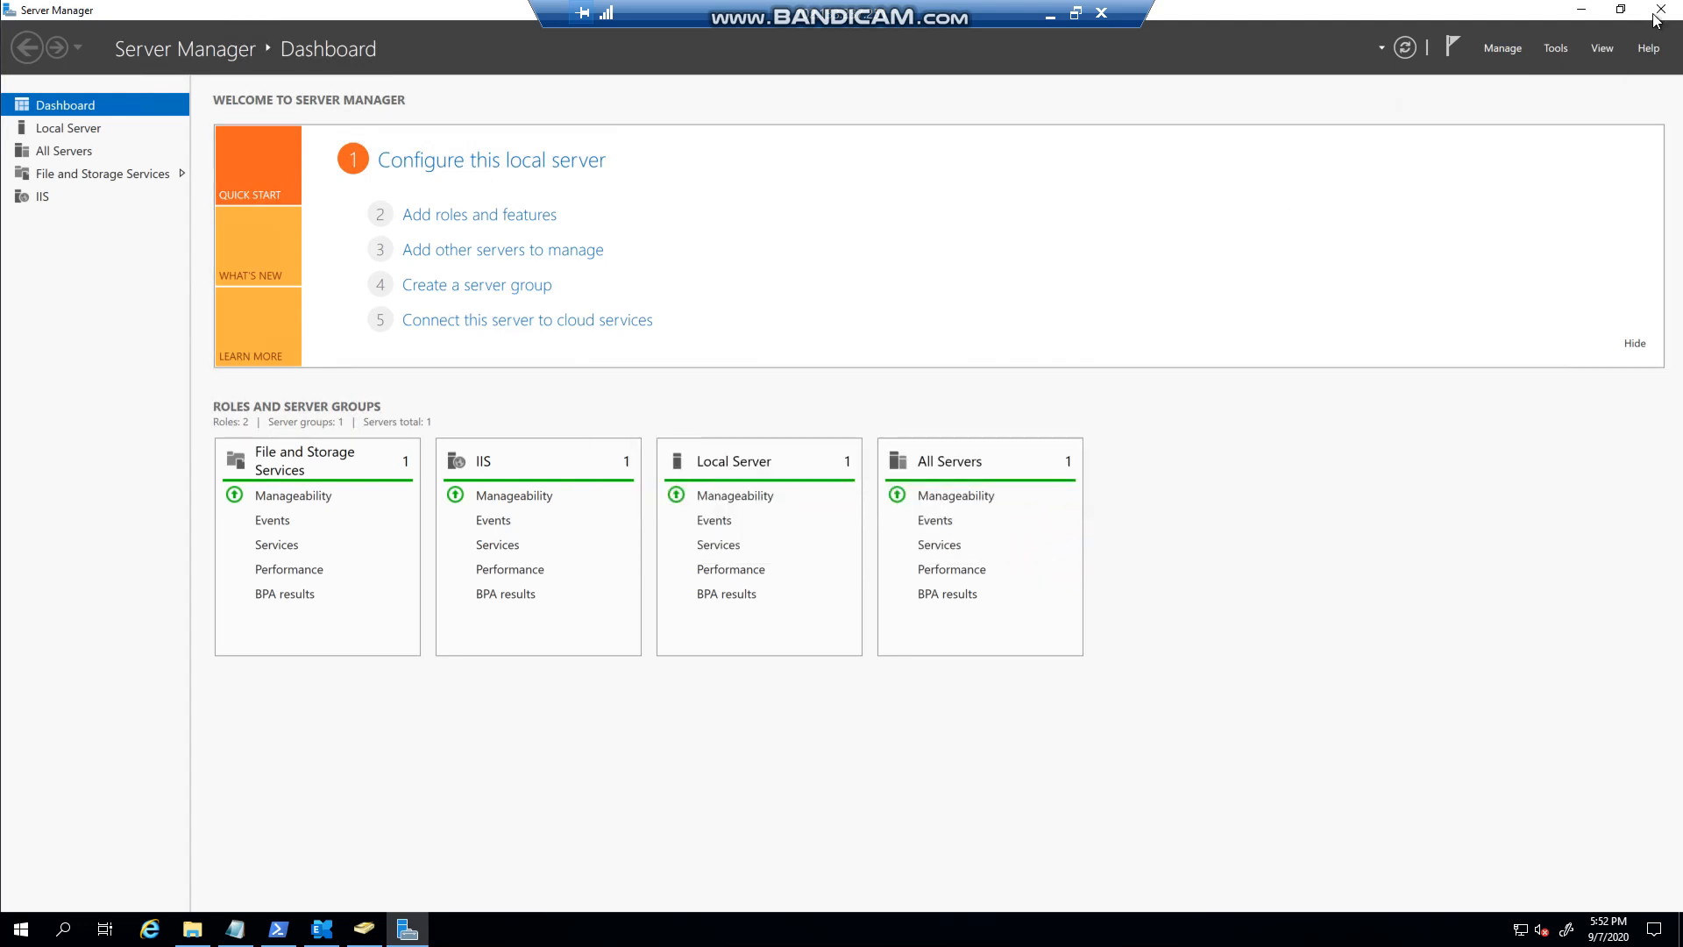
left_click(1660, 9)
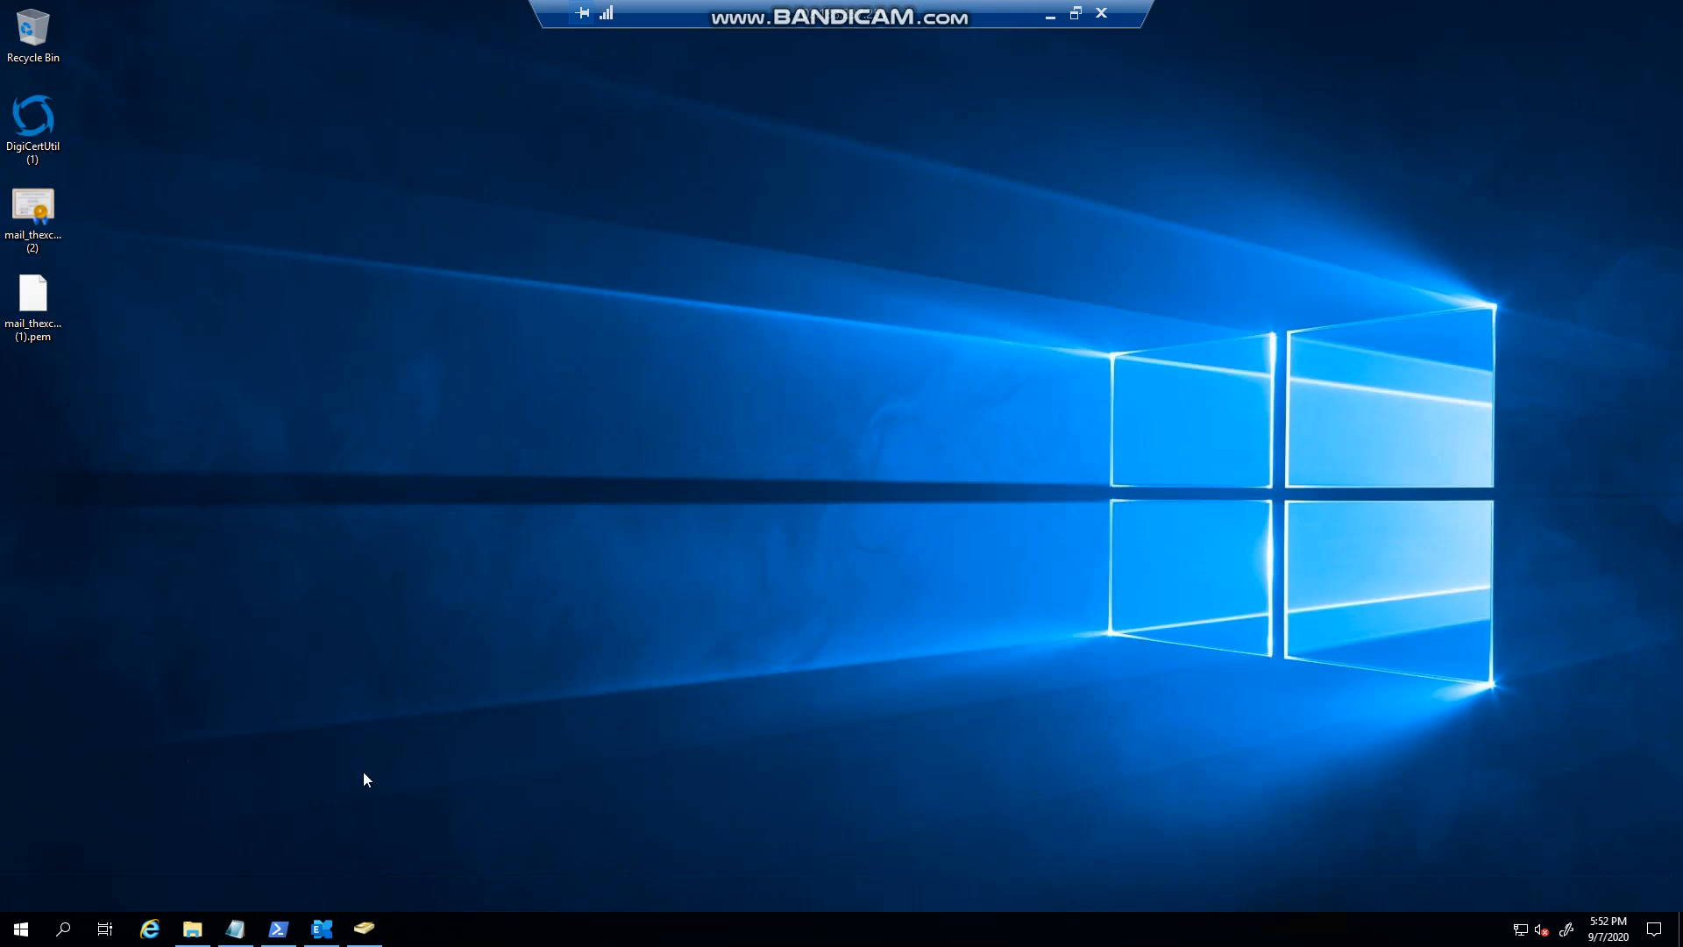
- In the Notepad script, highlight Invoke-Command and EX2019A, then select and copy everything
left_click(277, 928)
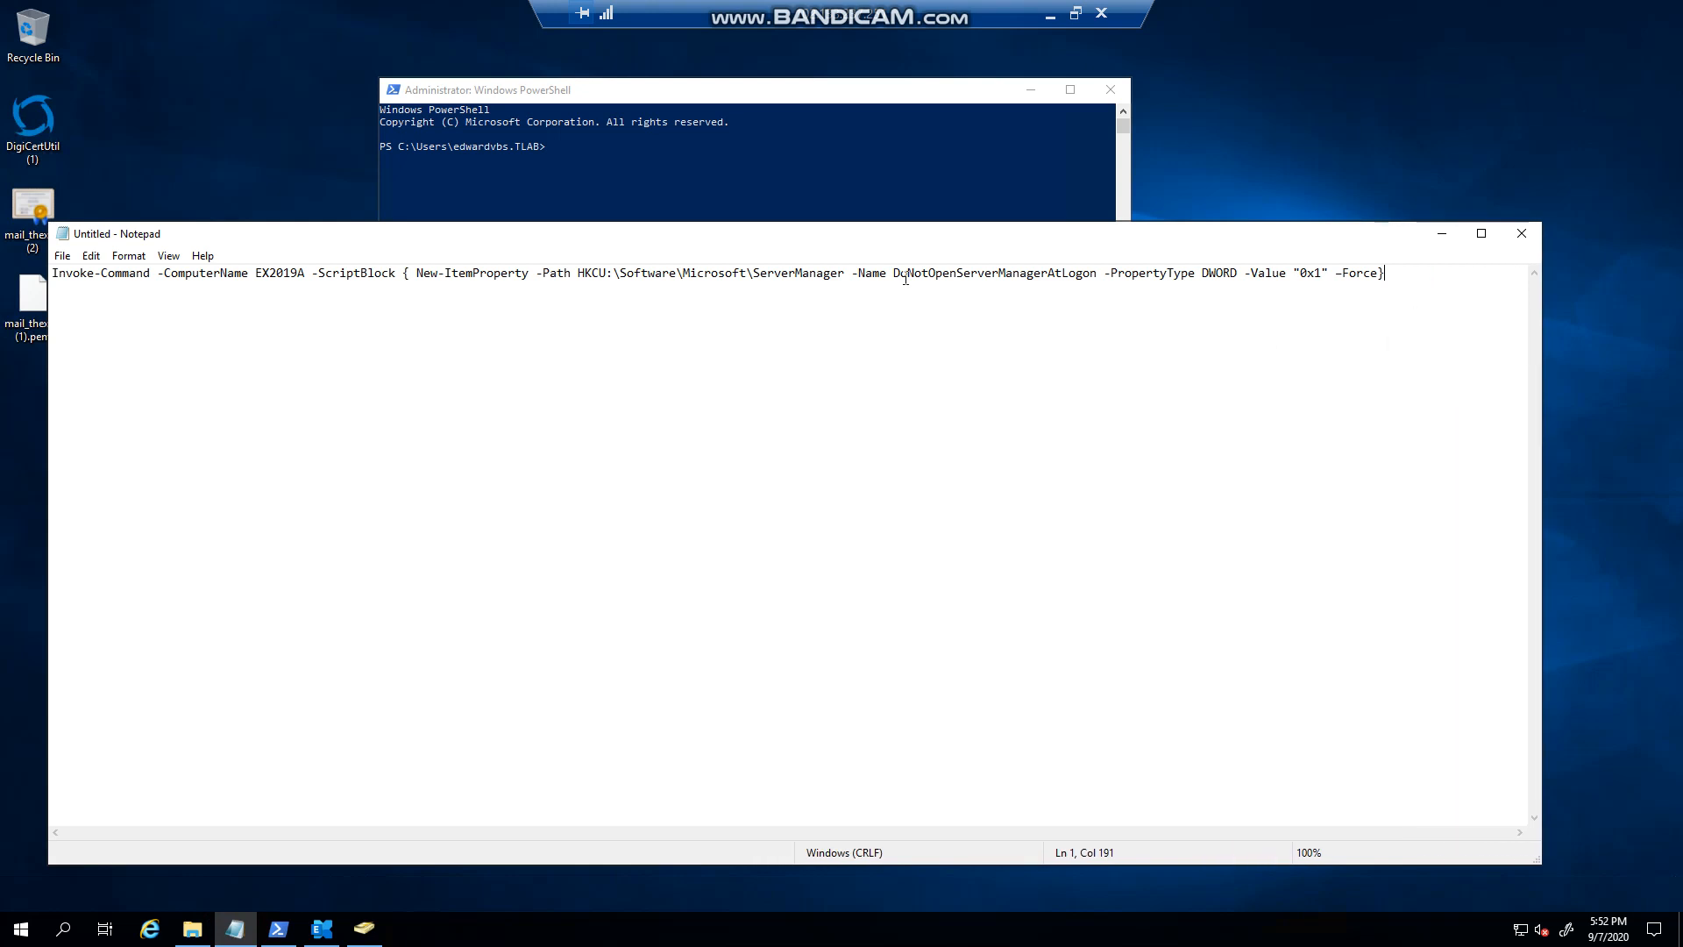
double_click(80, 272)
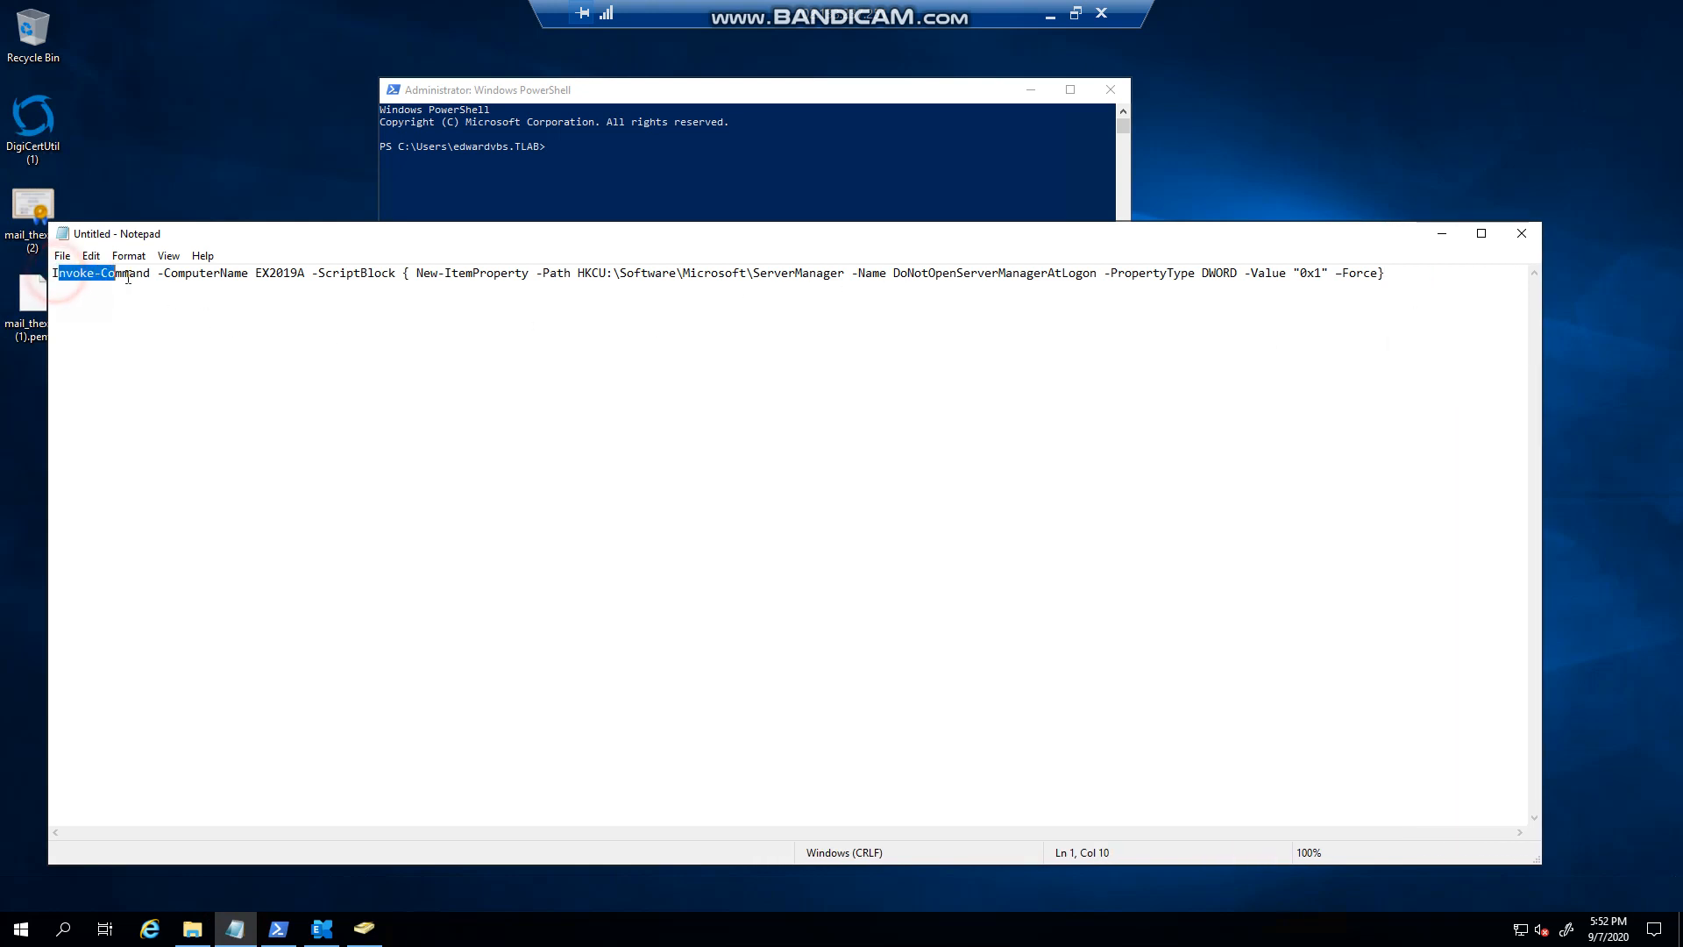
double_click(282, 273)
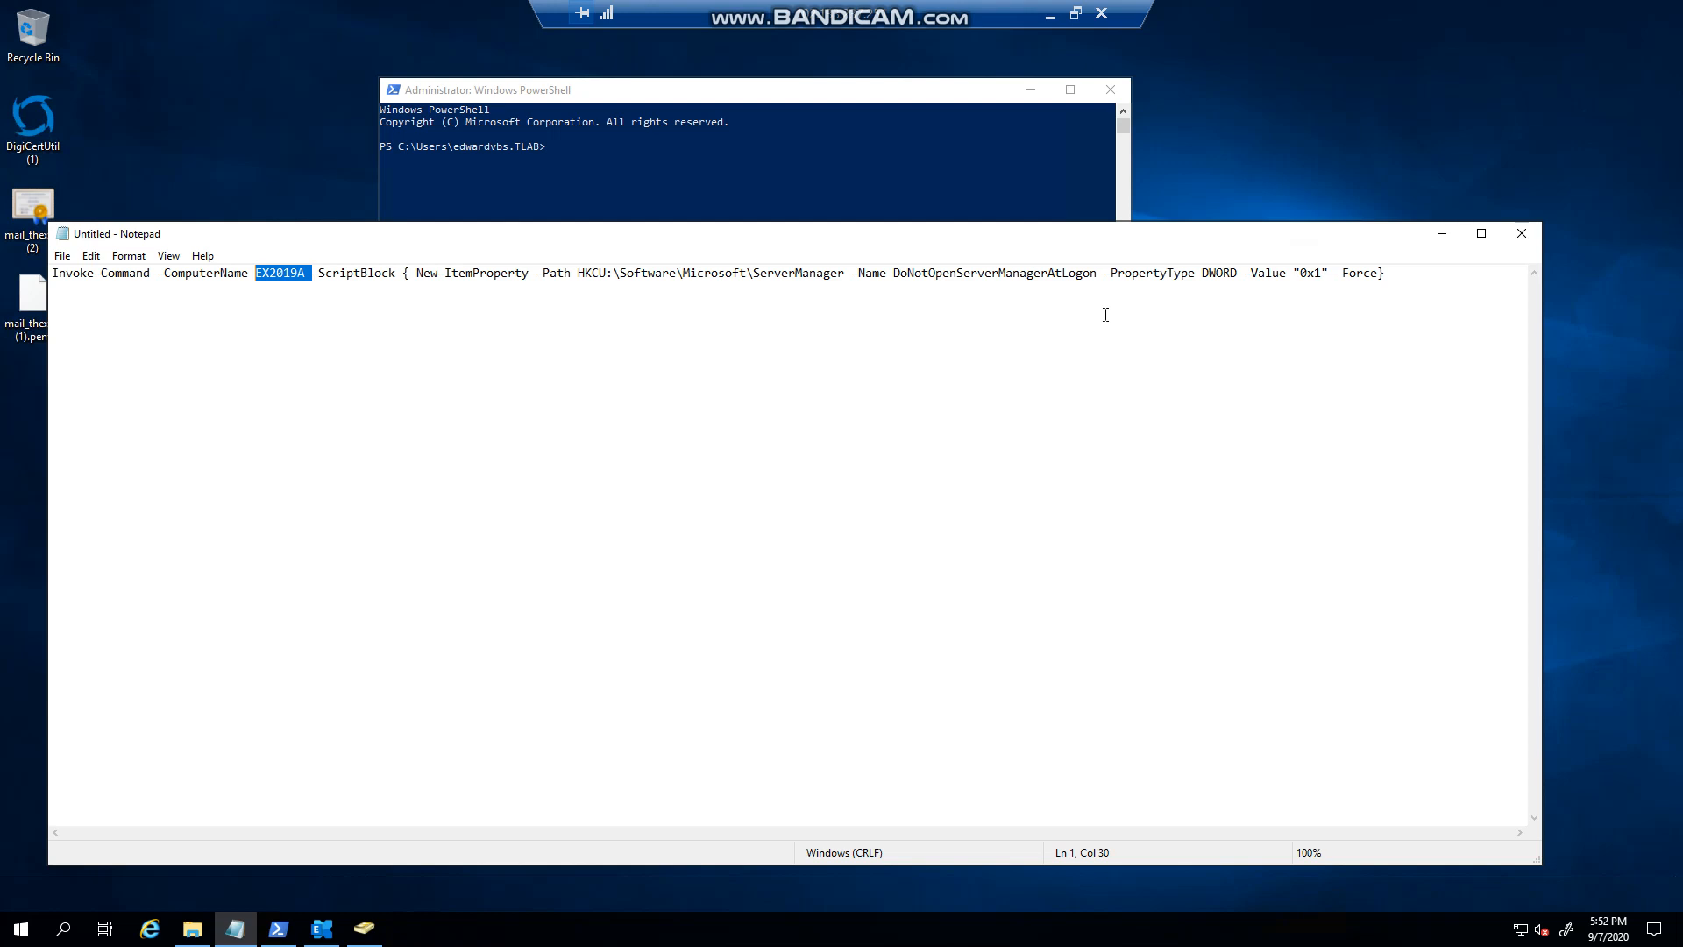
key("ctrl+a")
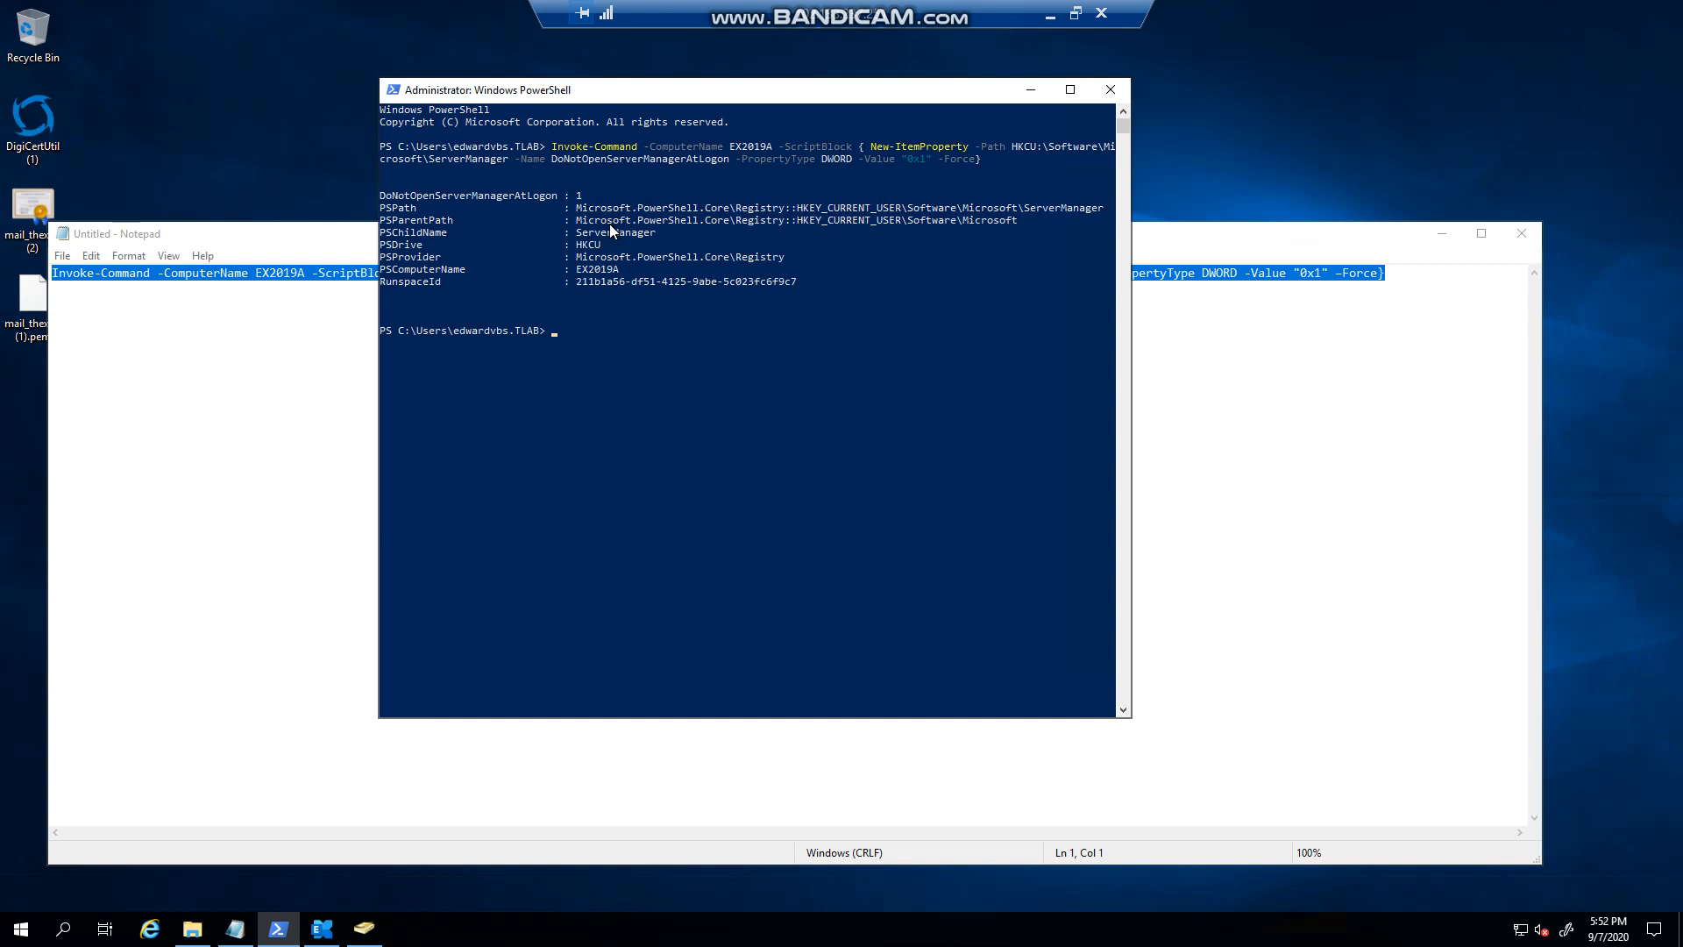
mouse_move(545, 311)
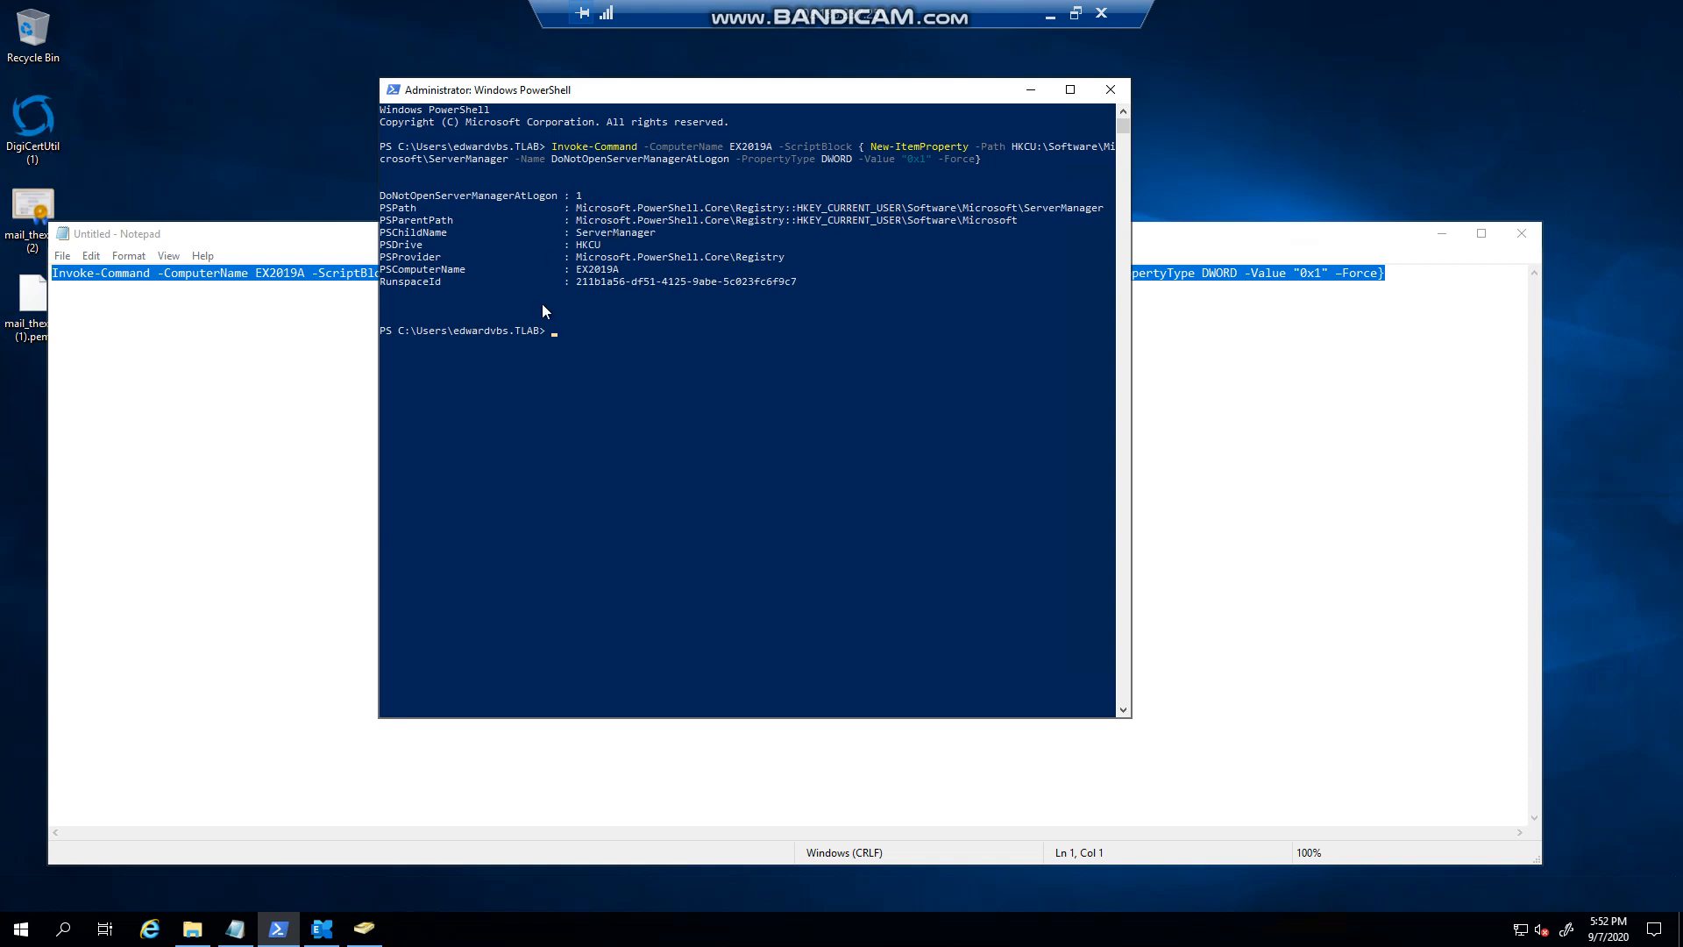
mouse_move(19, 917)
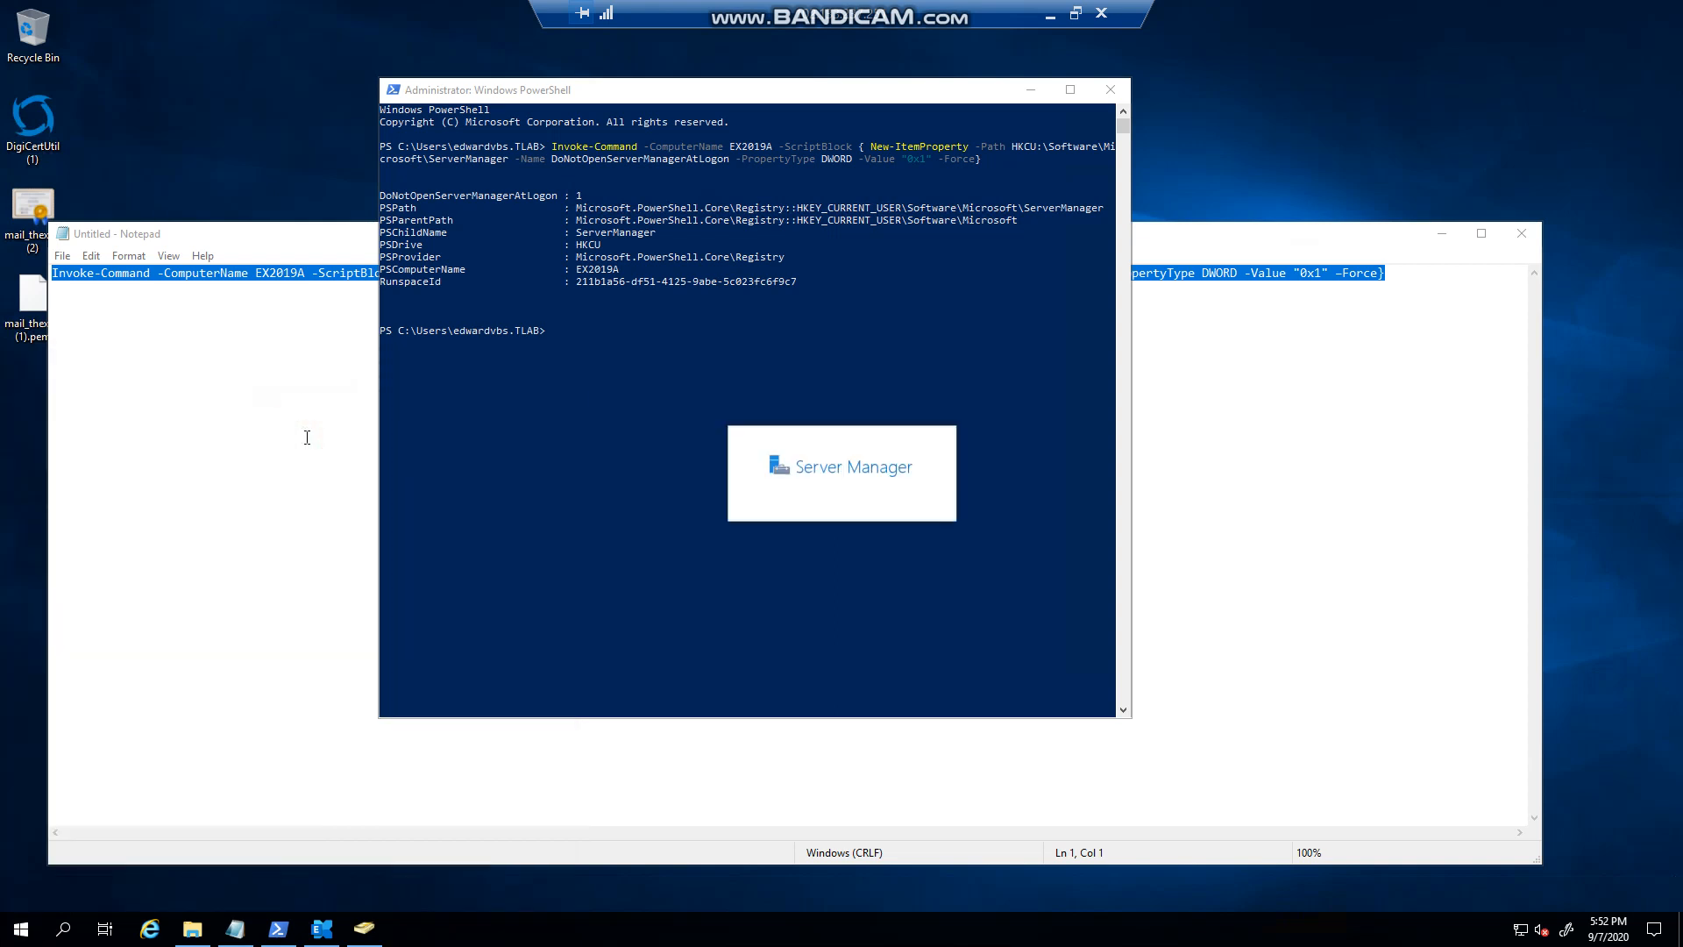
- Check in Server Manager Properties that 'Do not start automatically at logon' is ticked
left_click(1501, 48)
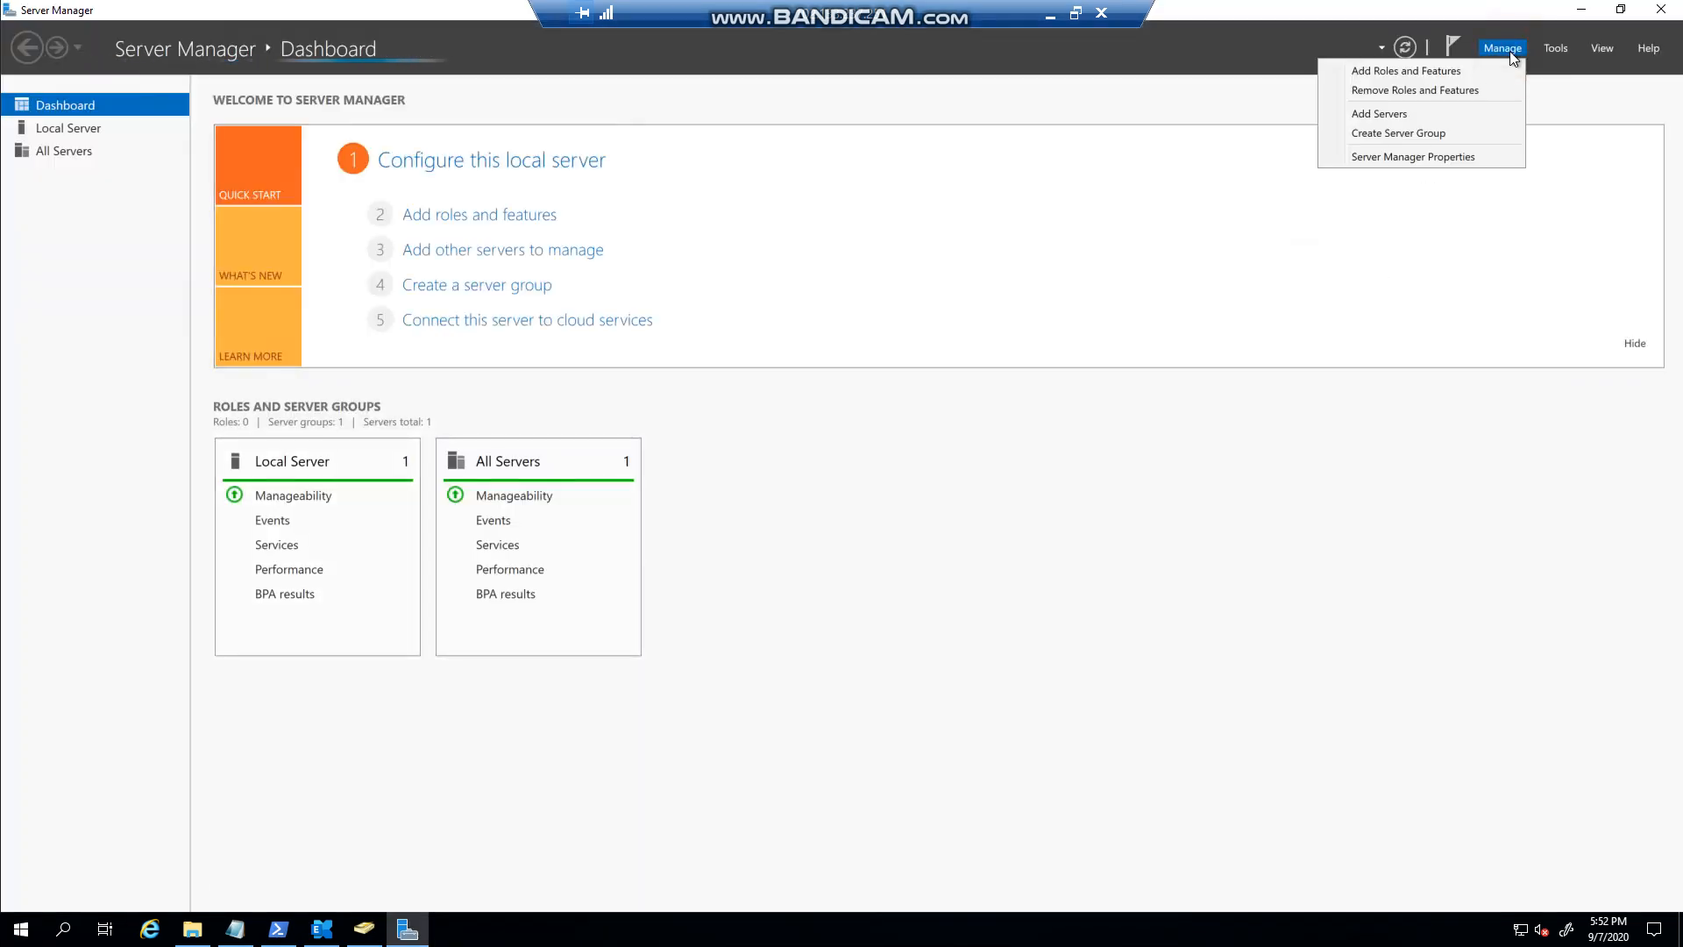
left_click(1412, 157)
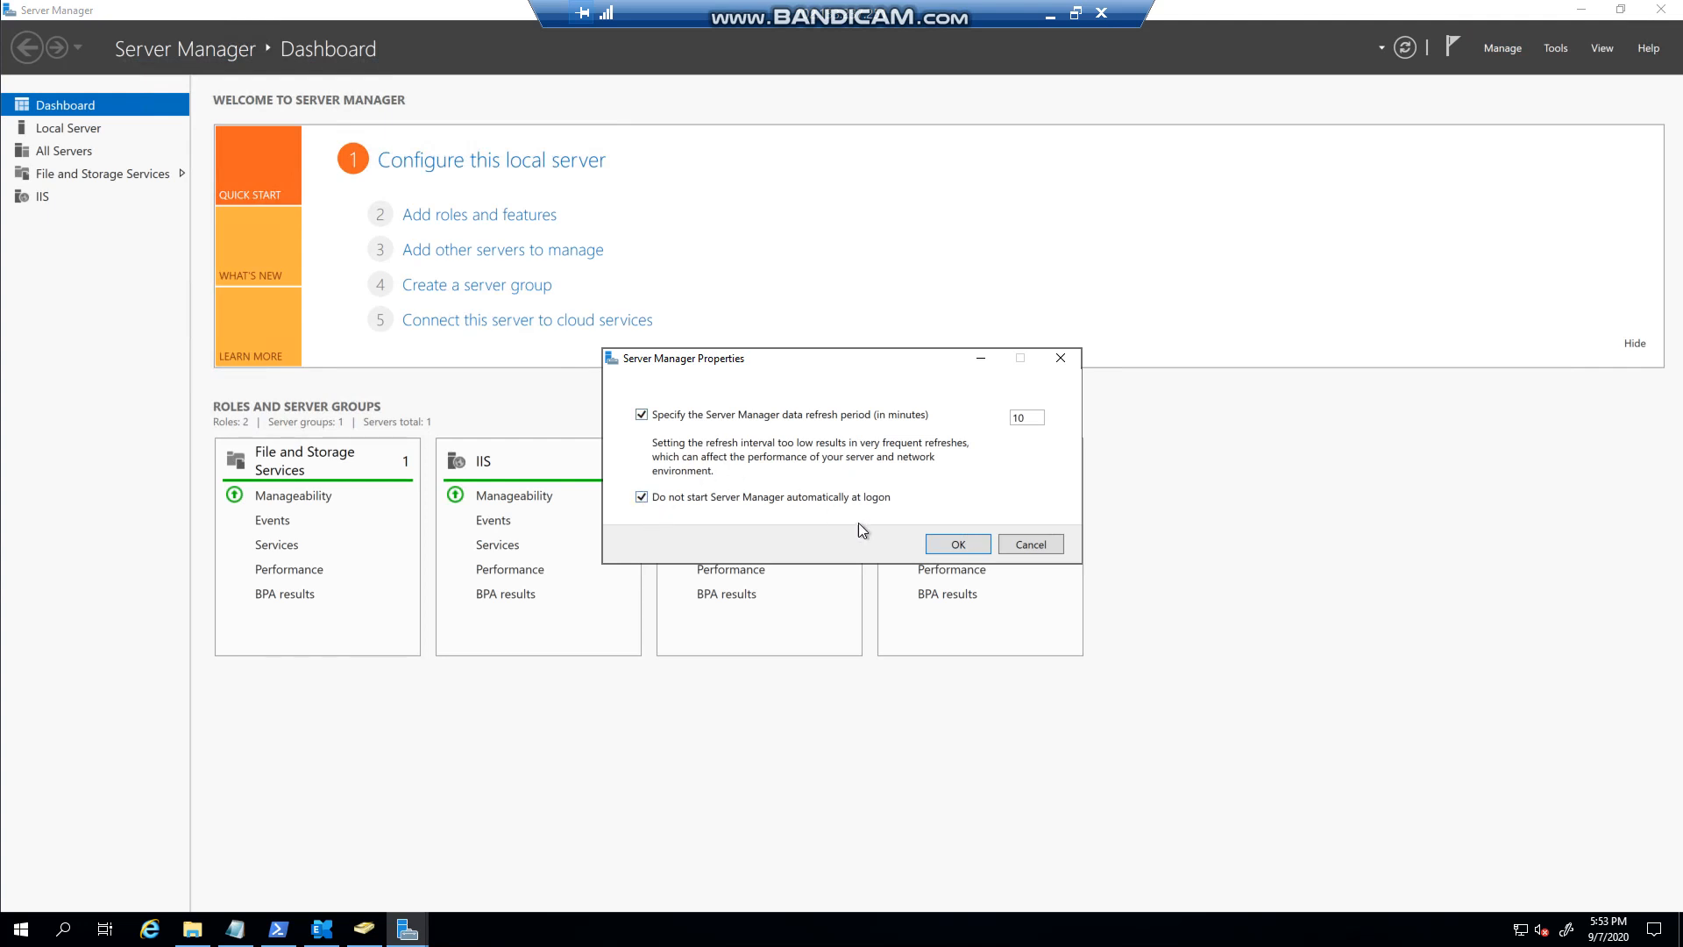
left_click(955, 545)
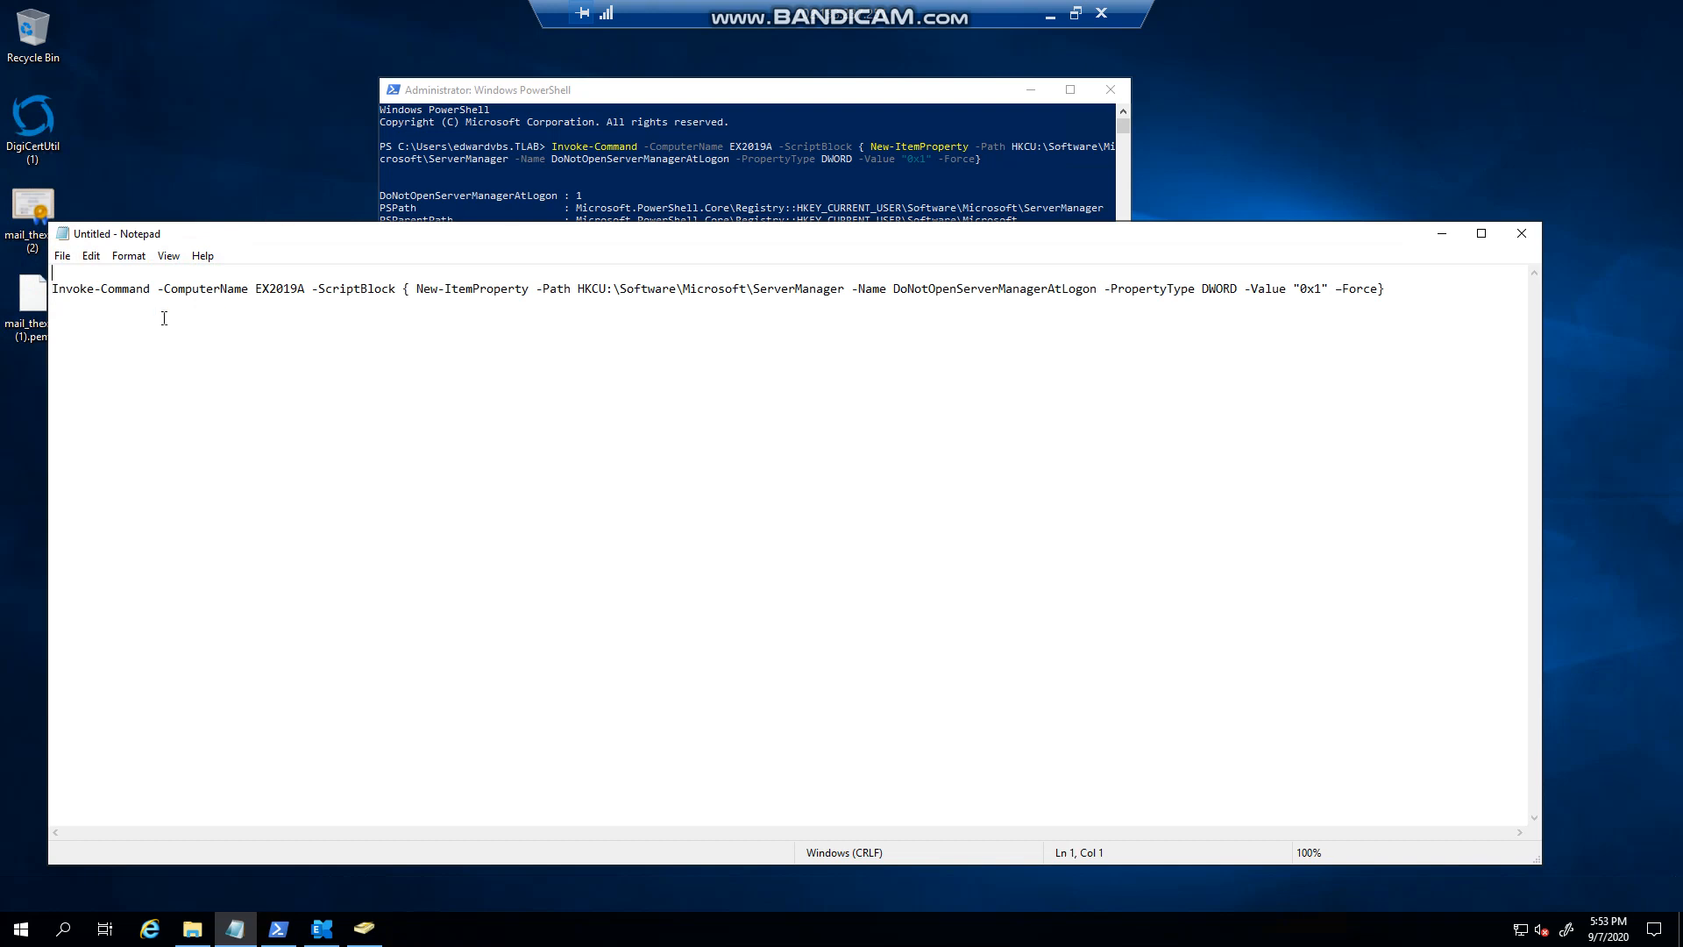
- Add the line '$ComputerName = Get-content C:\Machines.txt' to the script
type("$Computer")
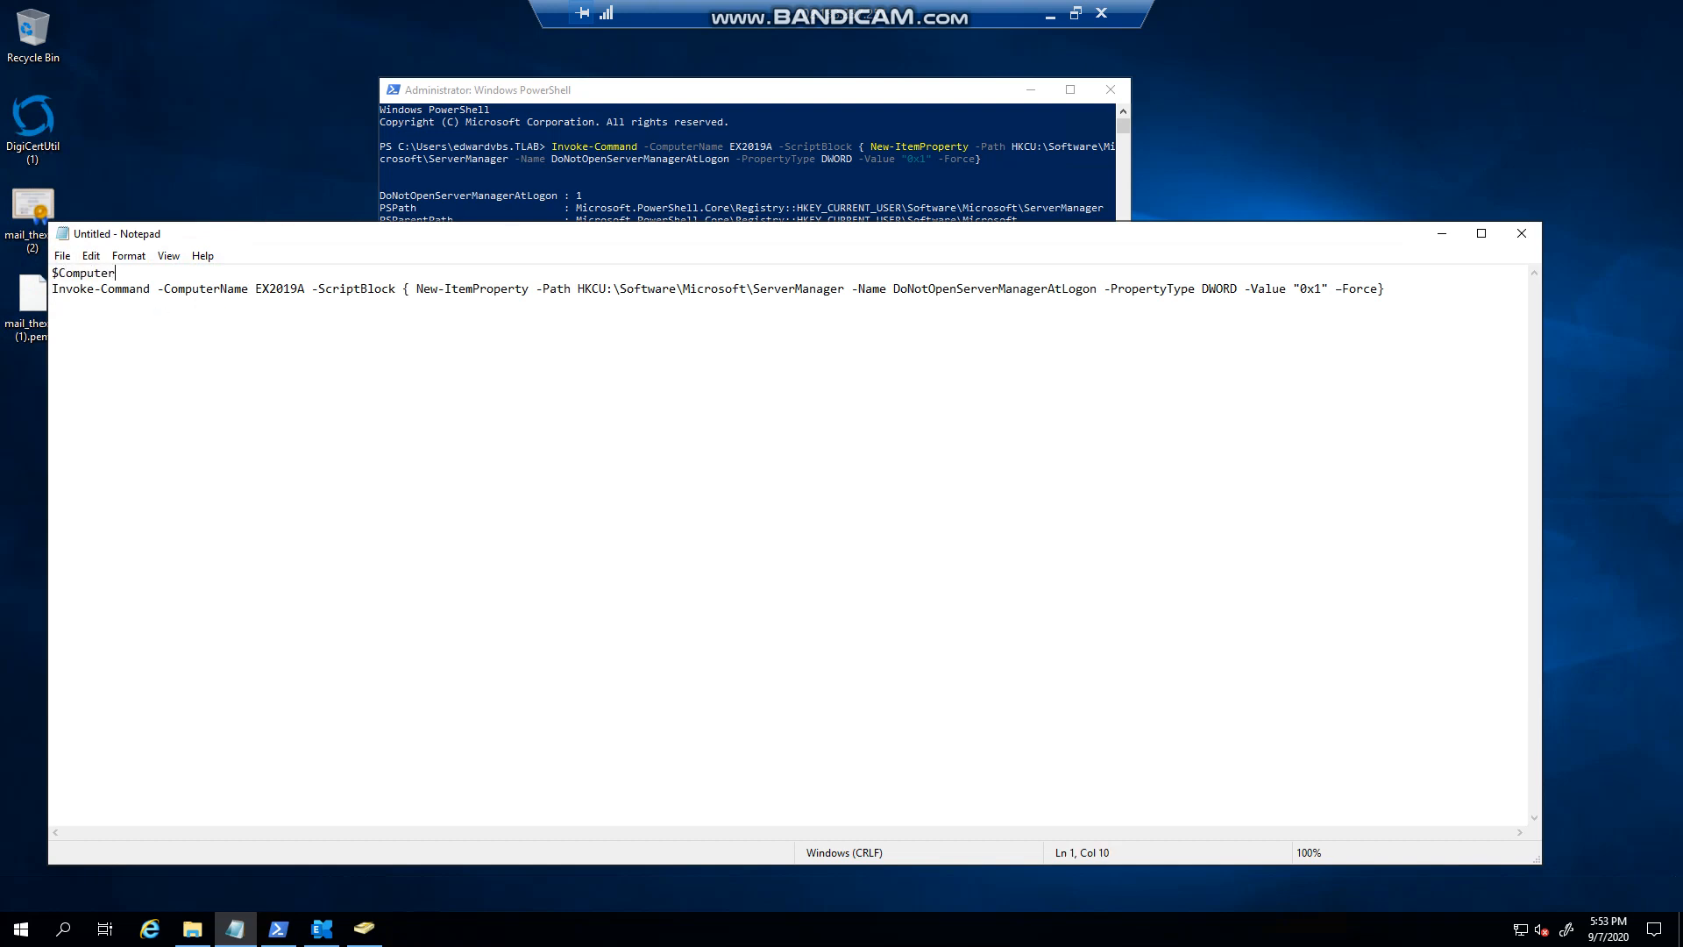
type("Name =")
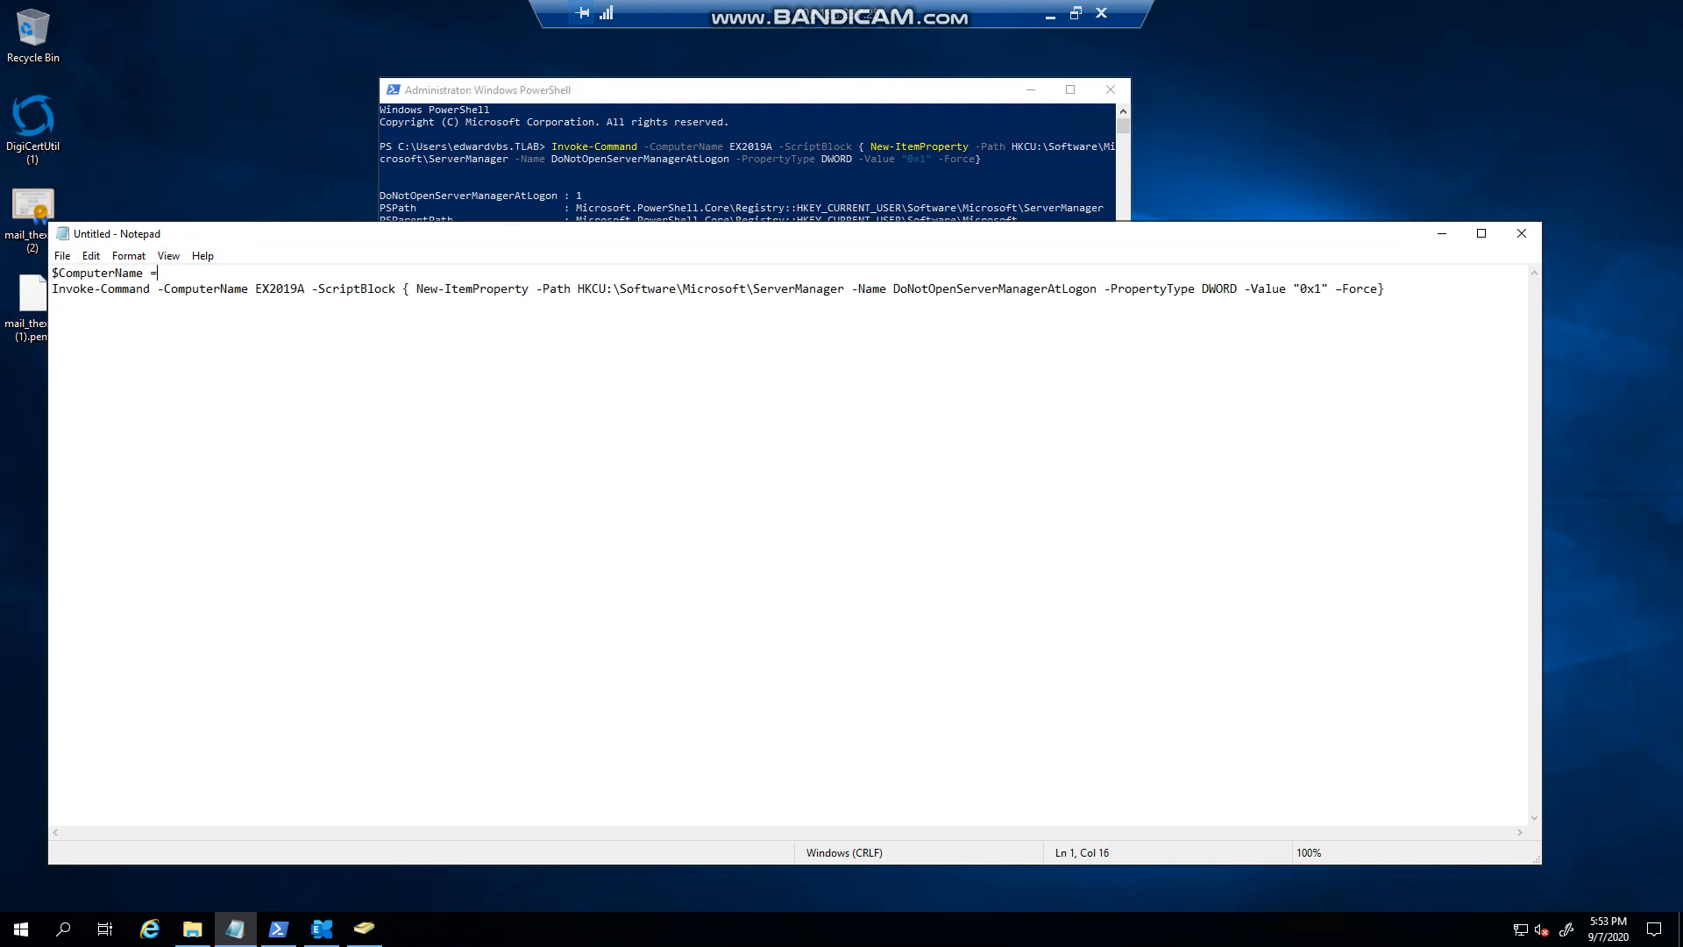
type("Get-")
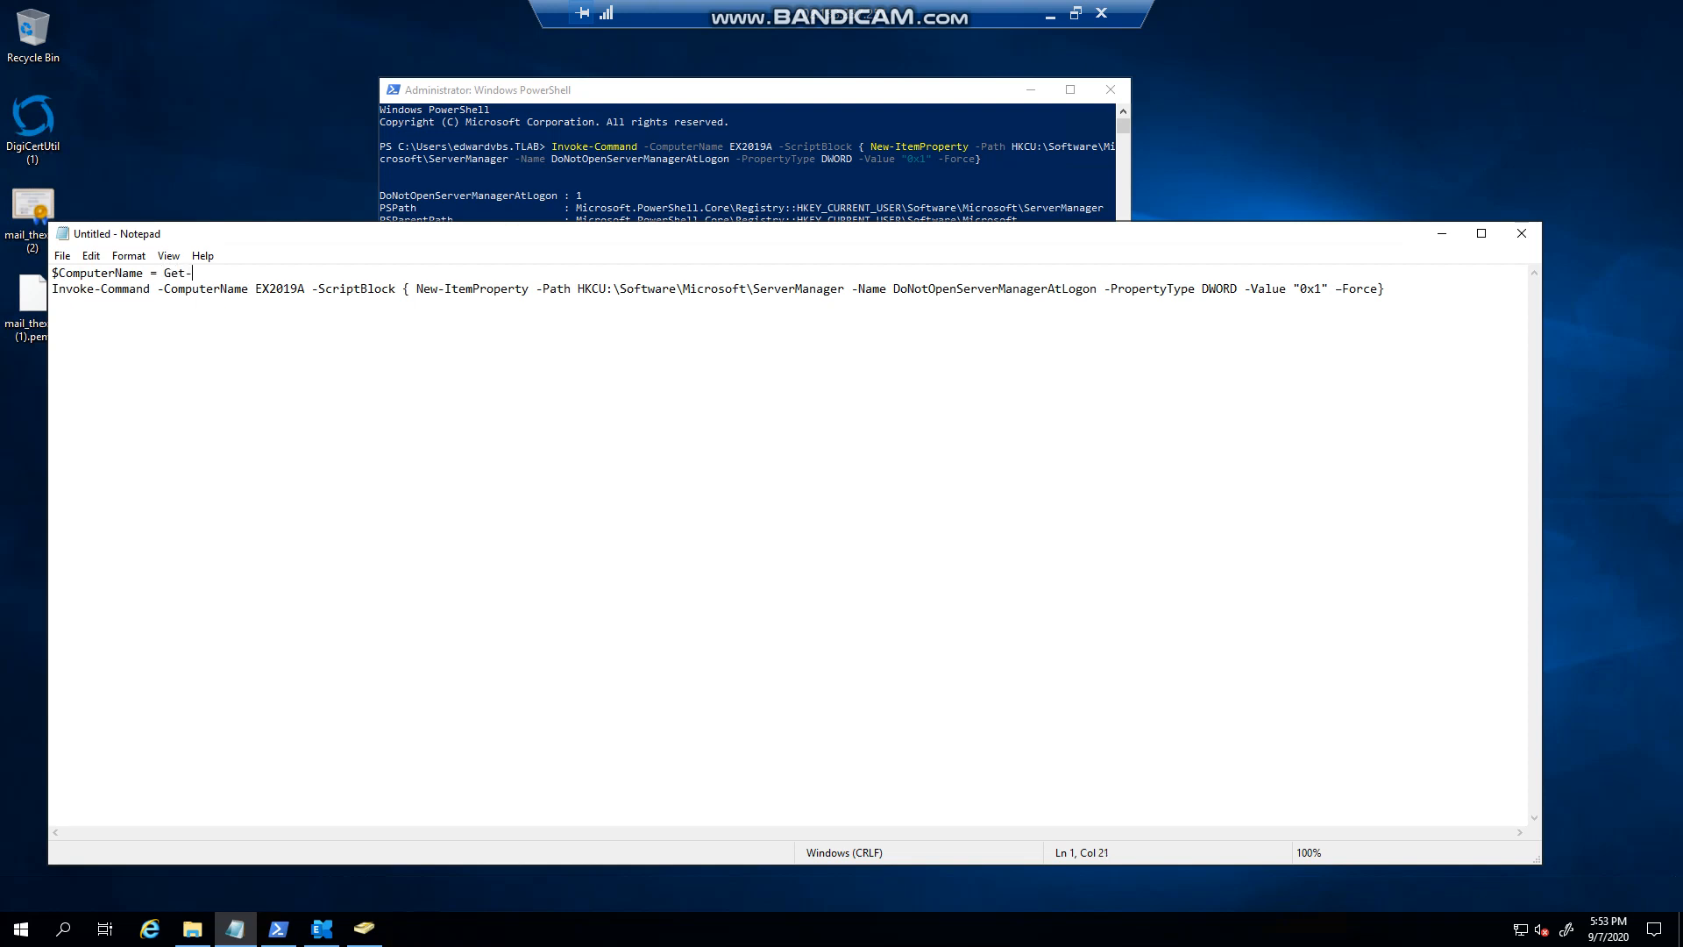
type("content")
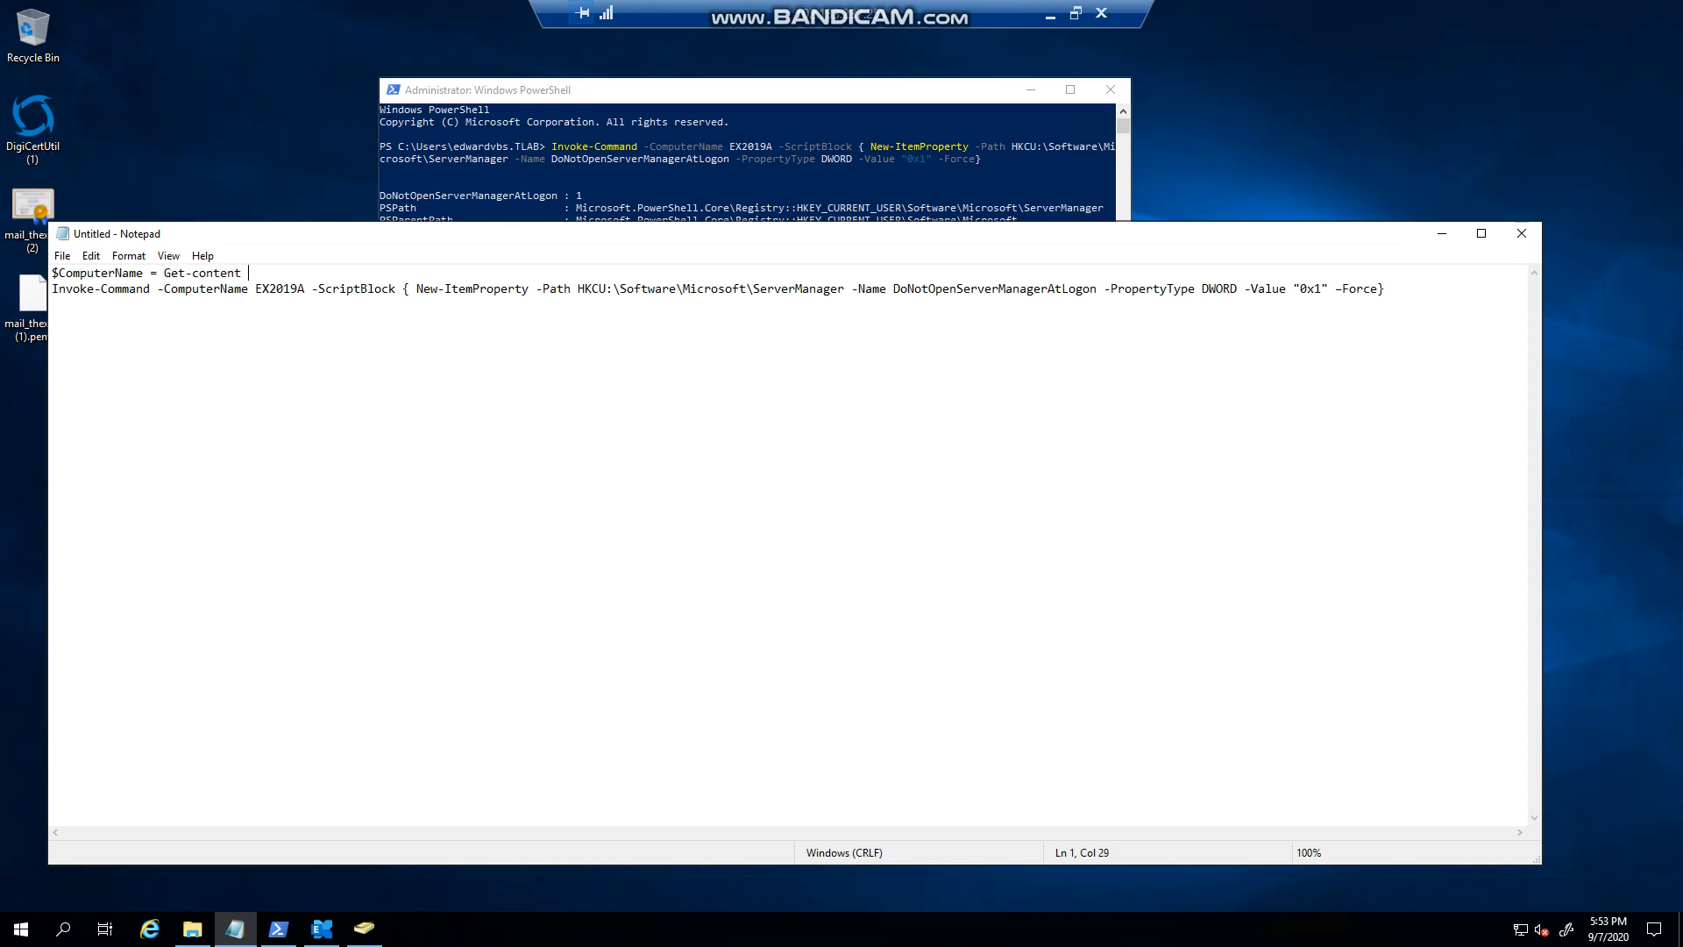
type("C:\\")
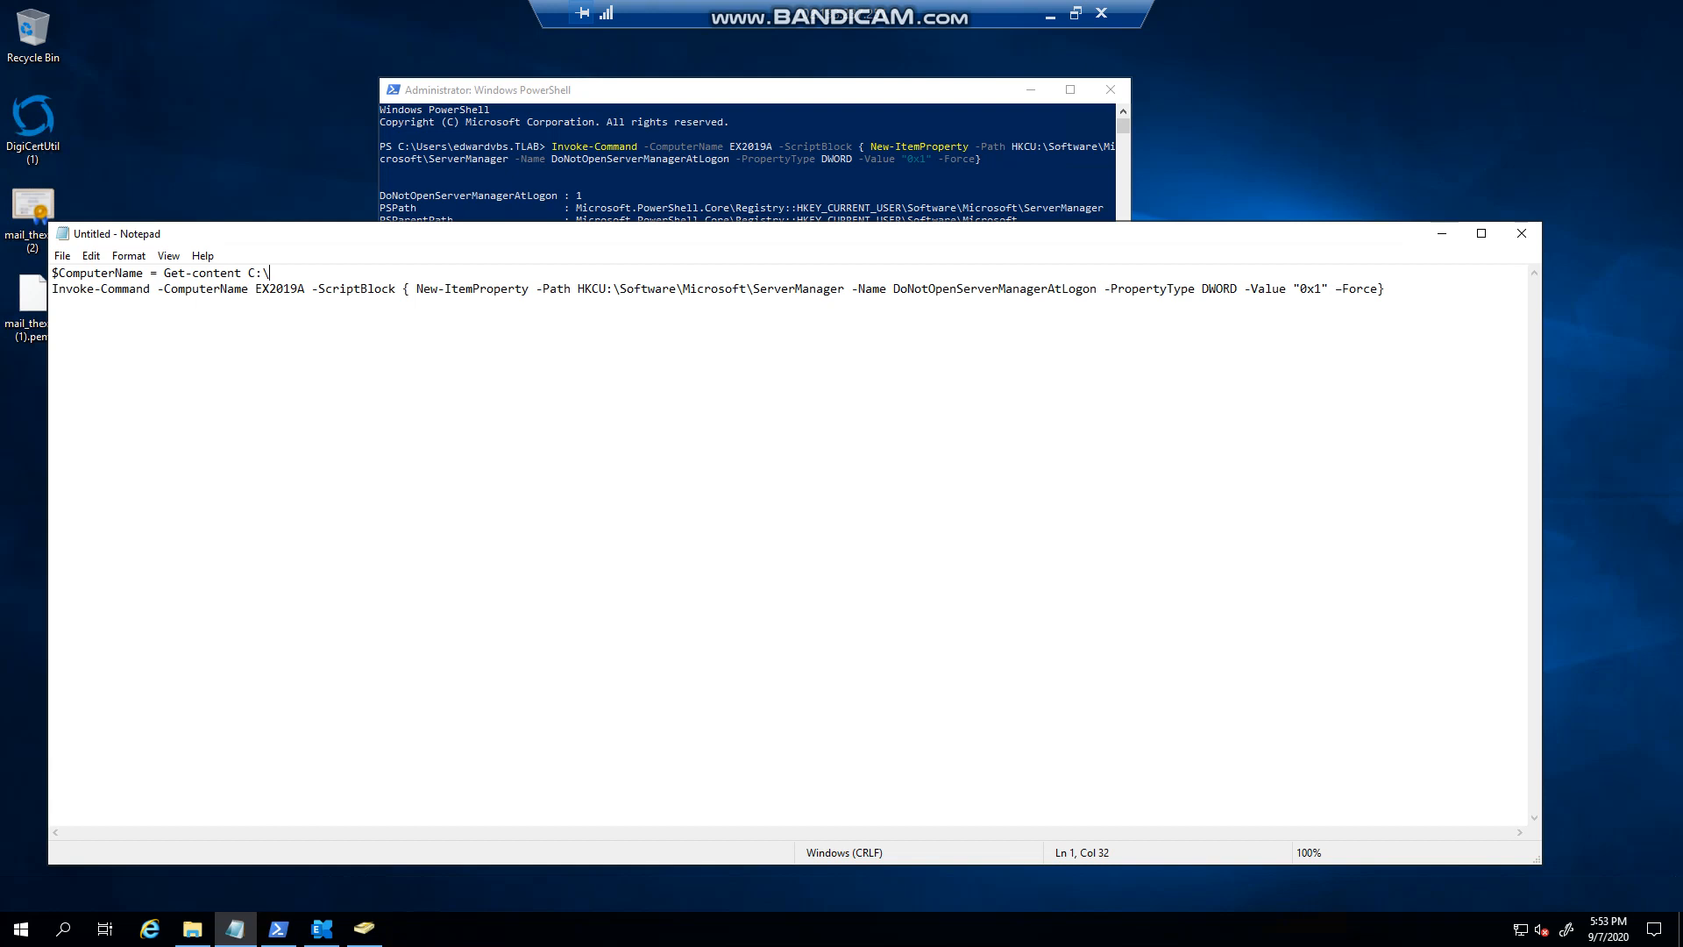
type("Machines.txt")
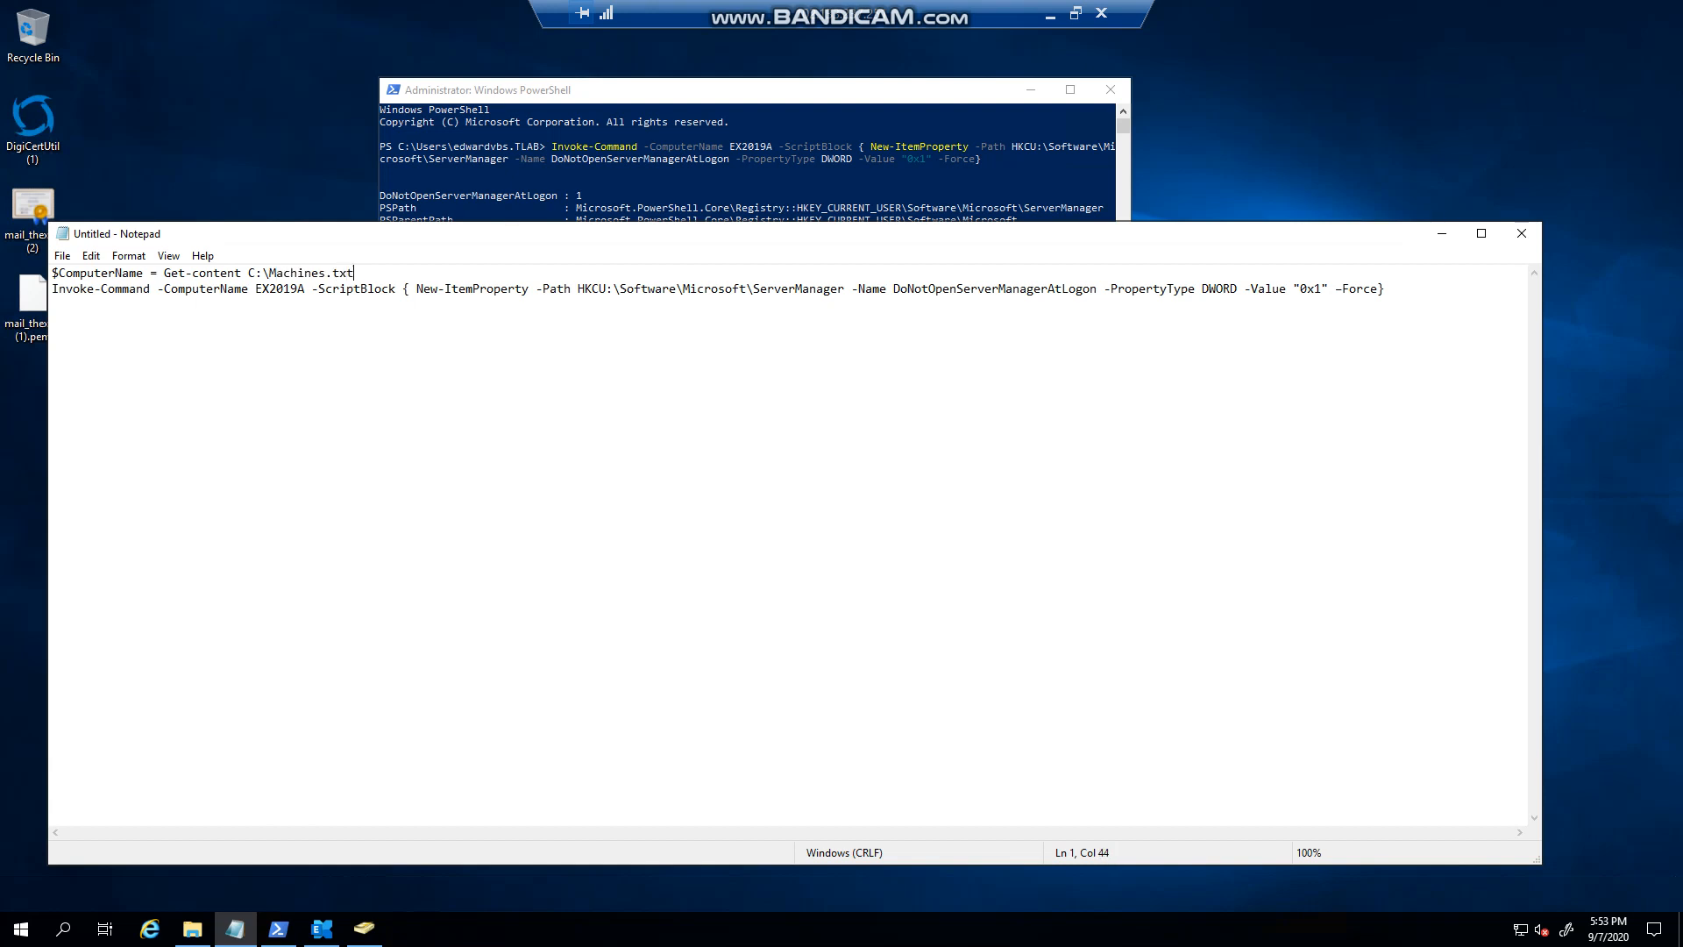
- Replace the hardcoded computer name EX2019A with $ComputerName
double_click(287, 289)
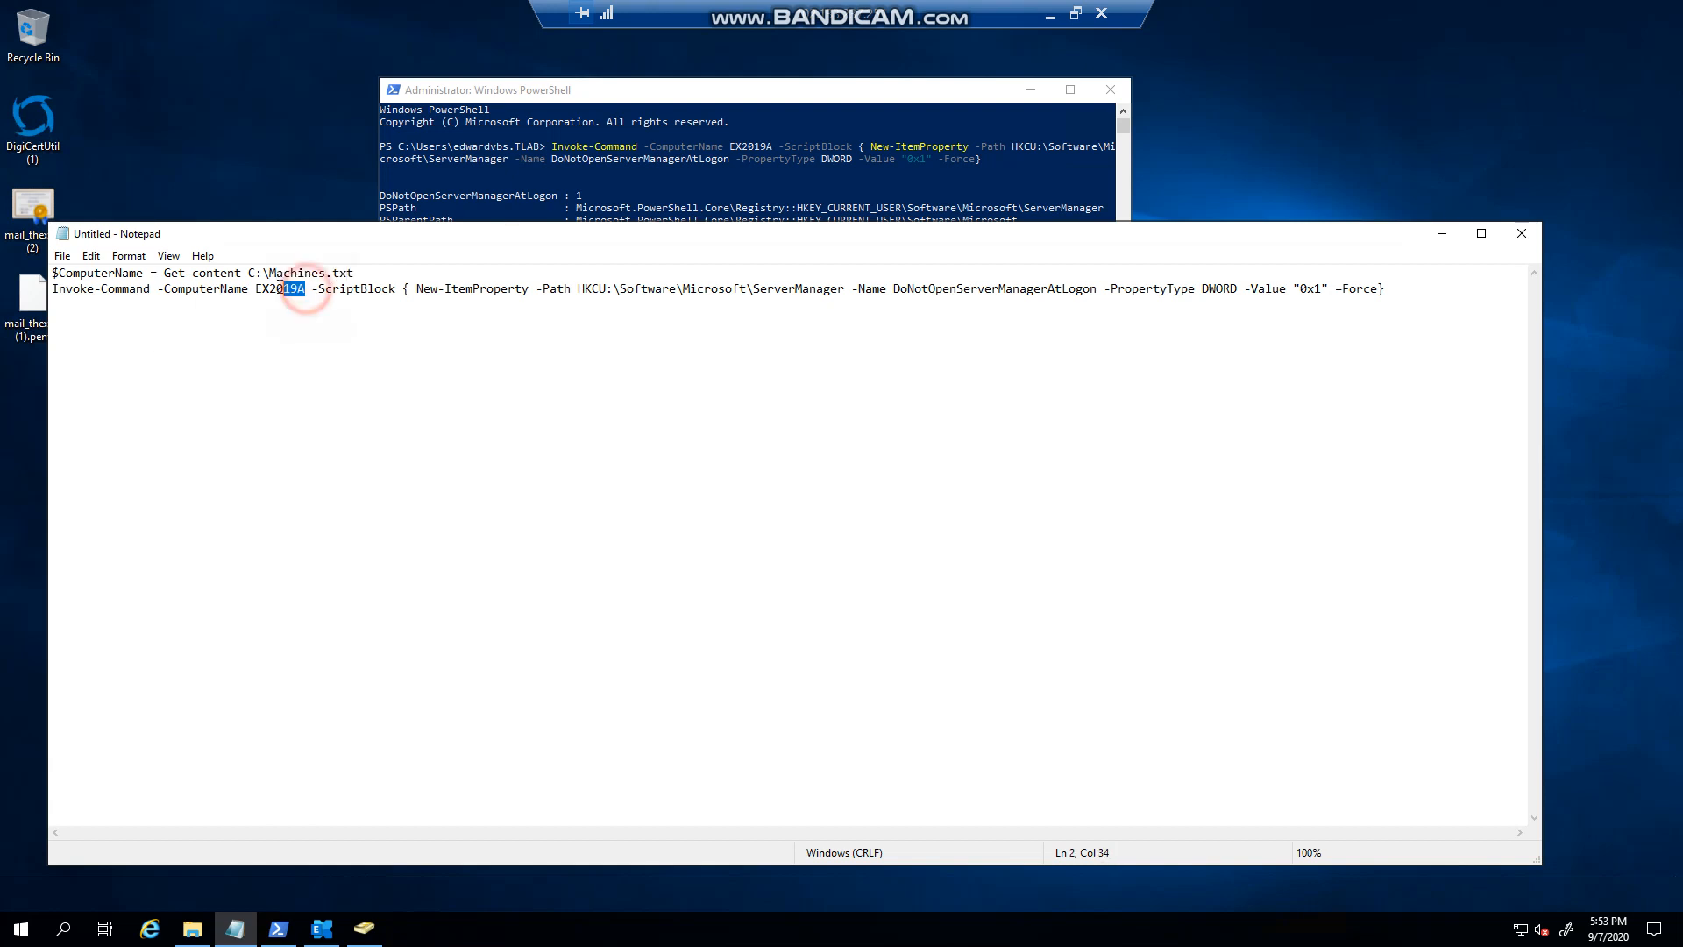
double_click(278, 289)
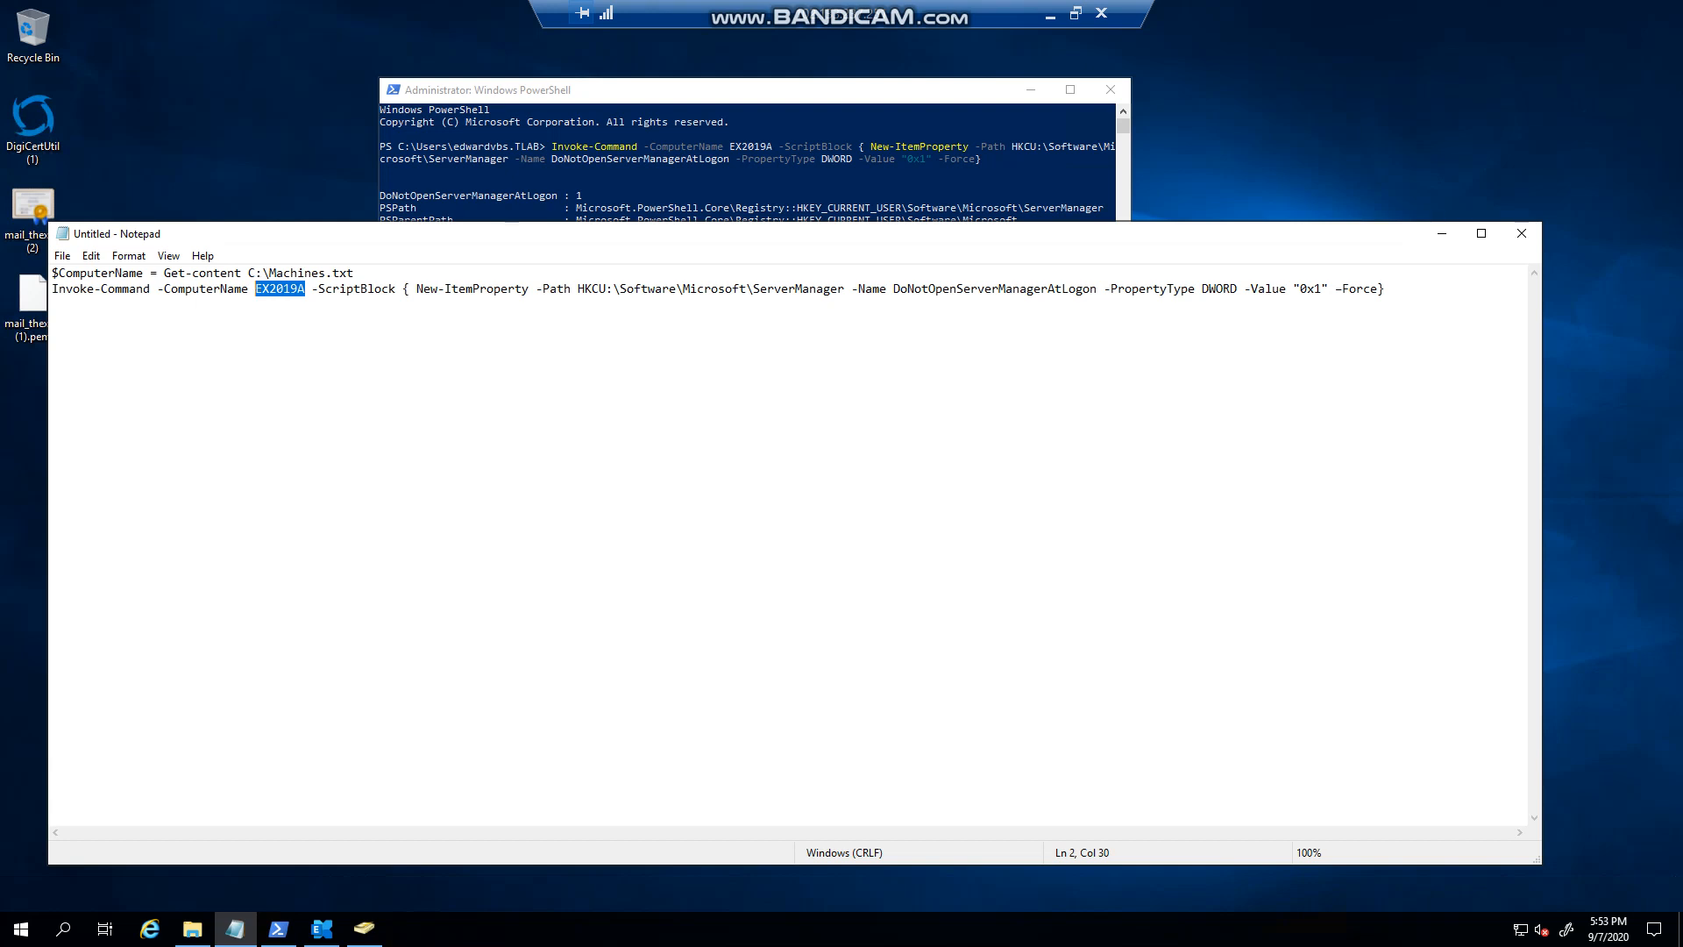
type("$ComputerName")
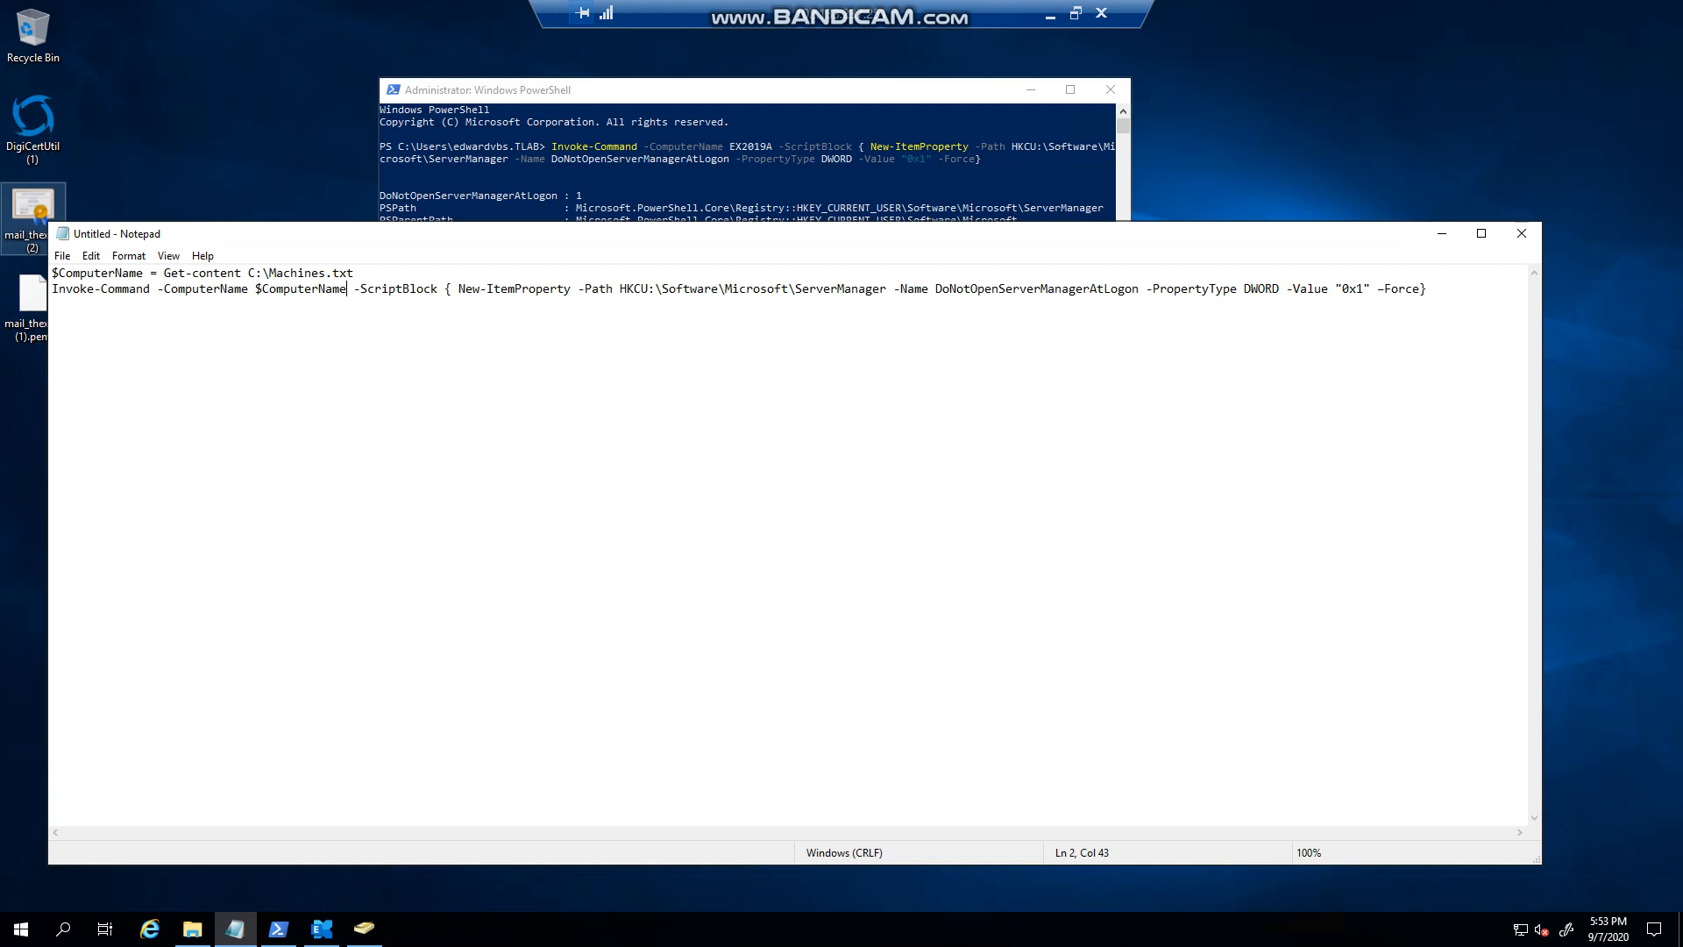
mouse_move(125, 71)
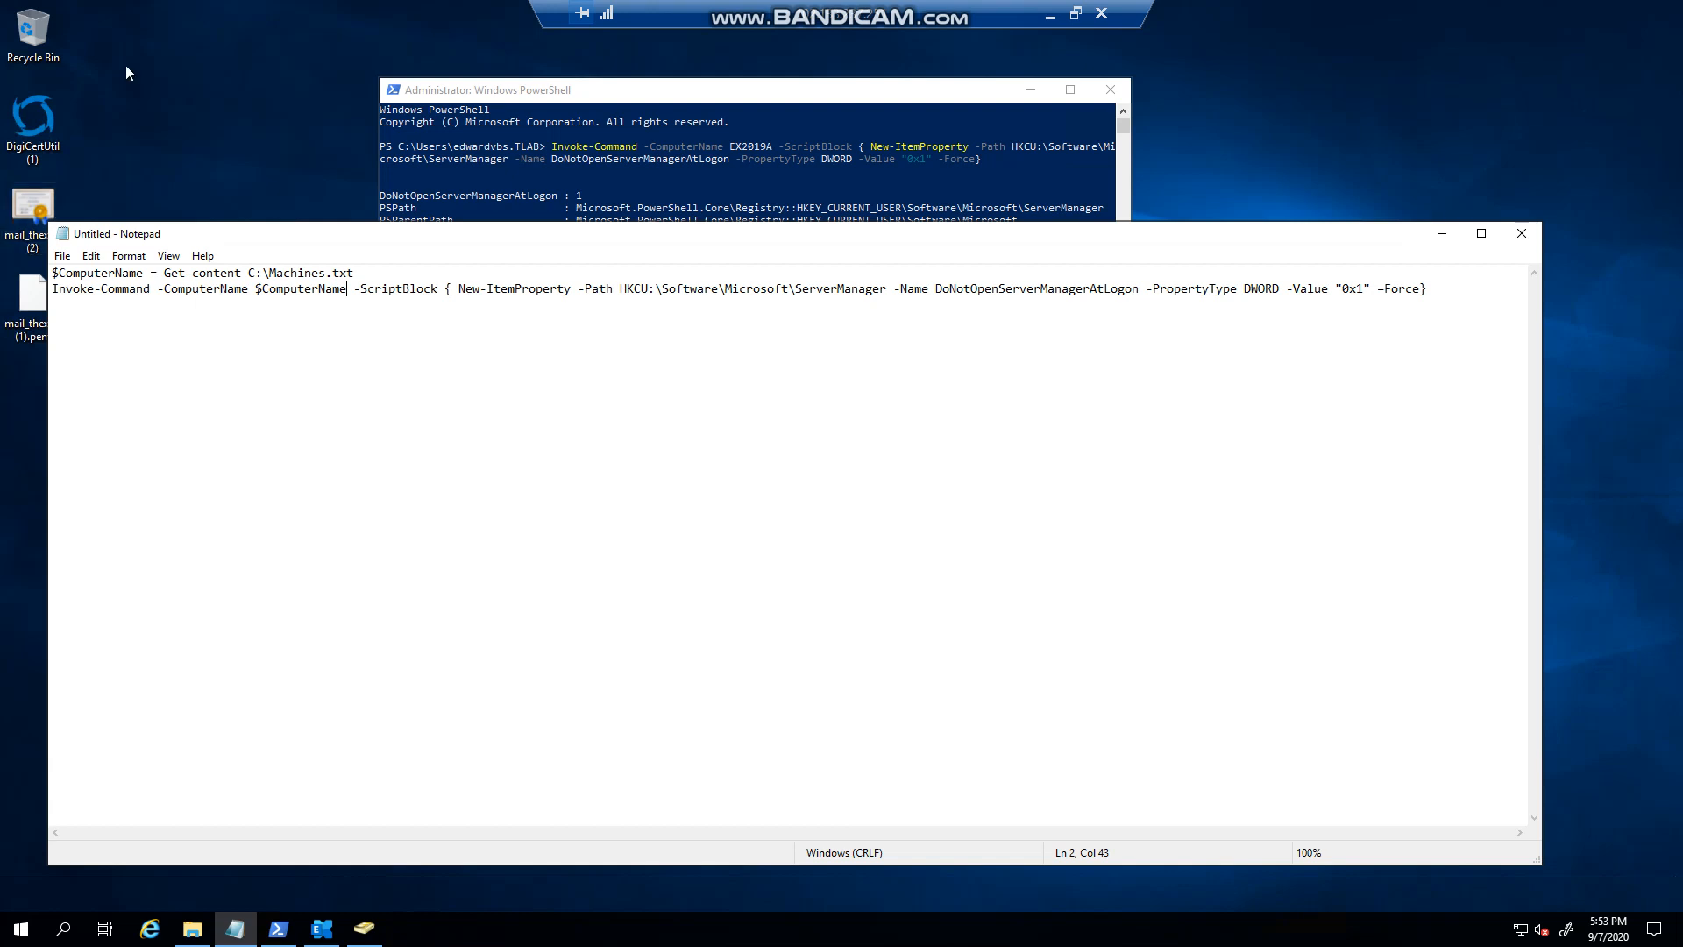
mouse_move(748, 417)
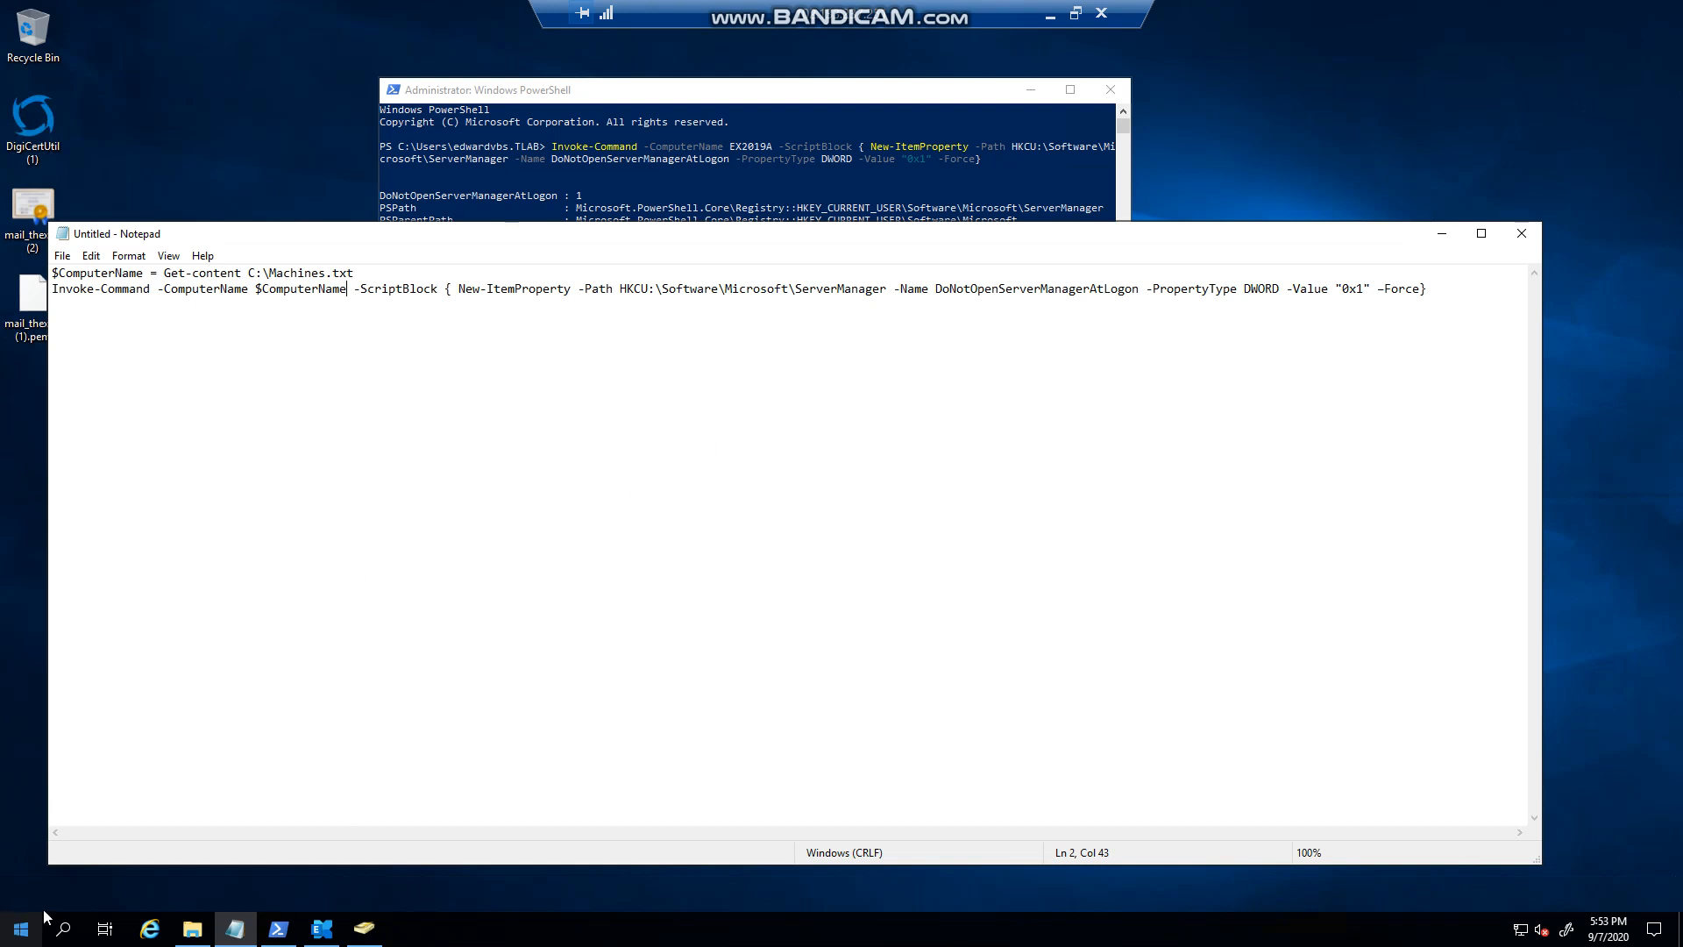
mouse_move(774, 564)
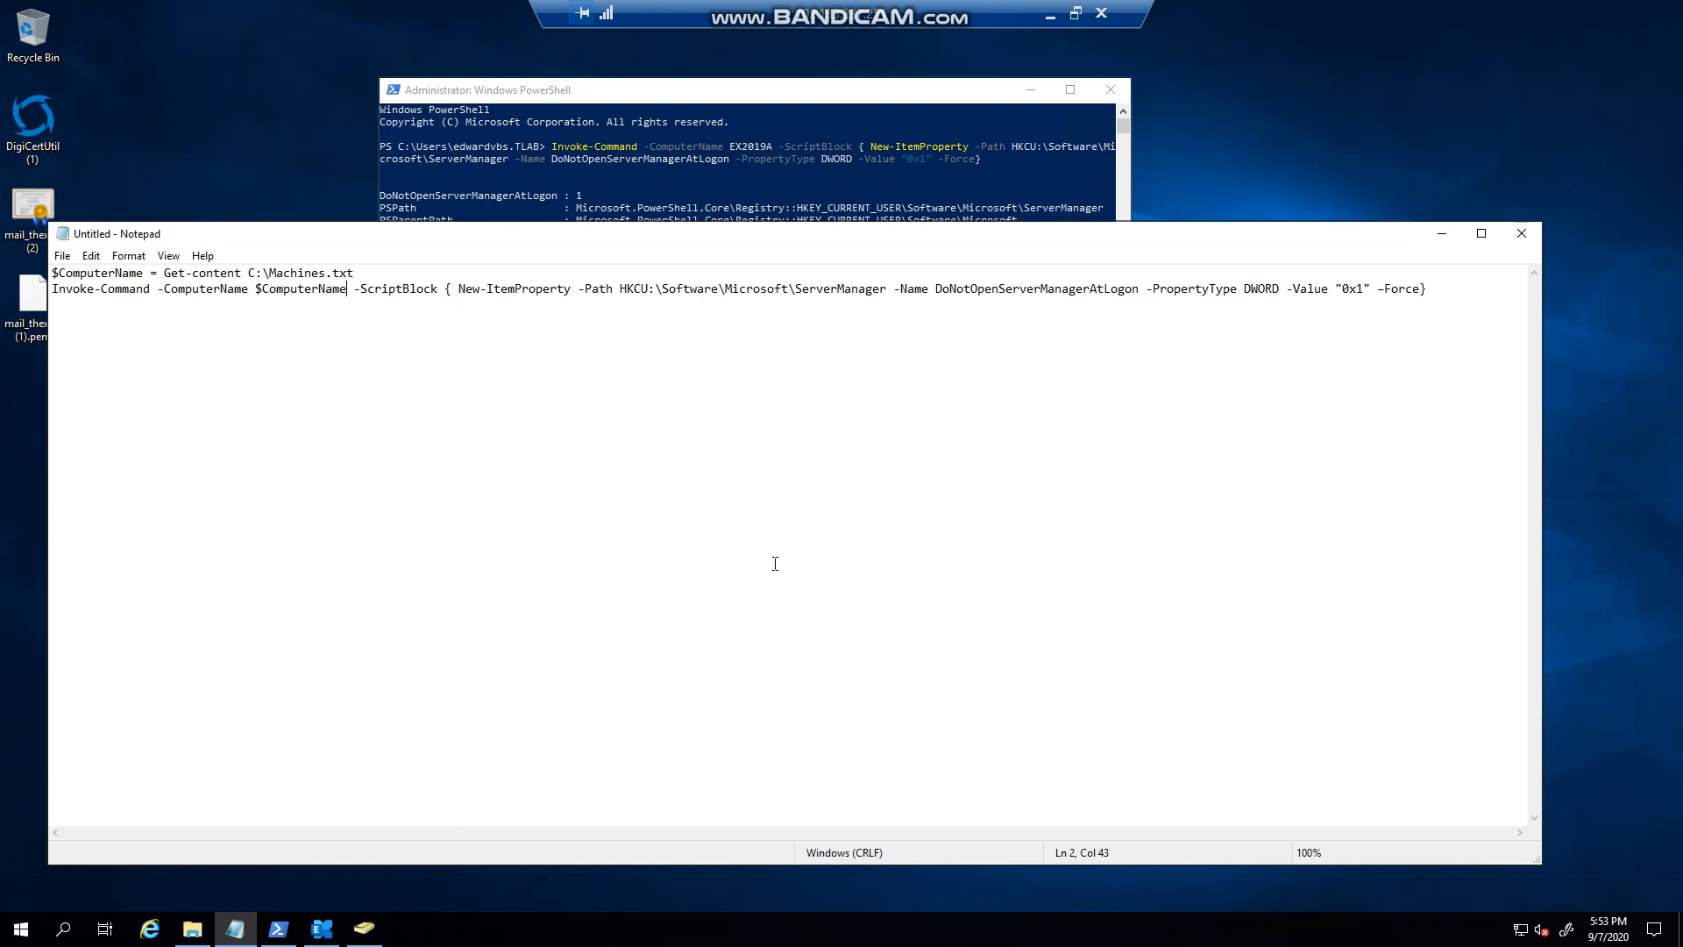
mouse_move(62, 926)
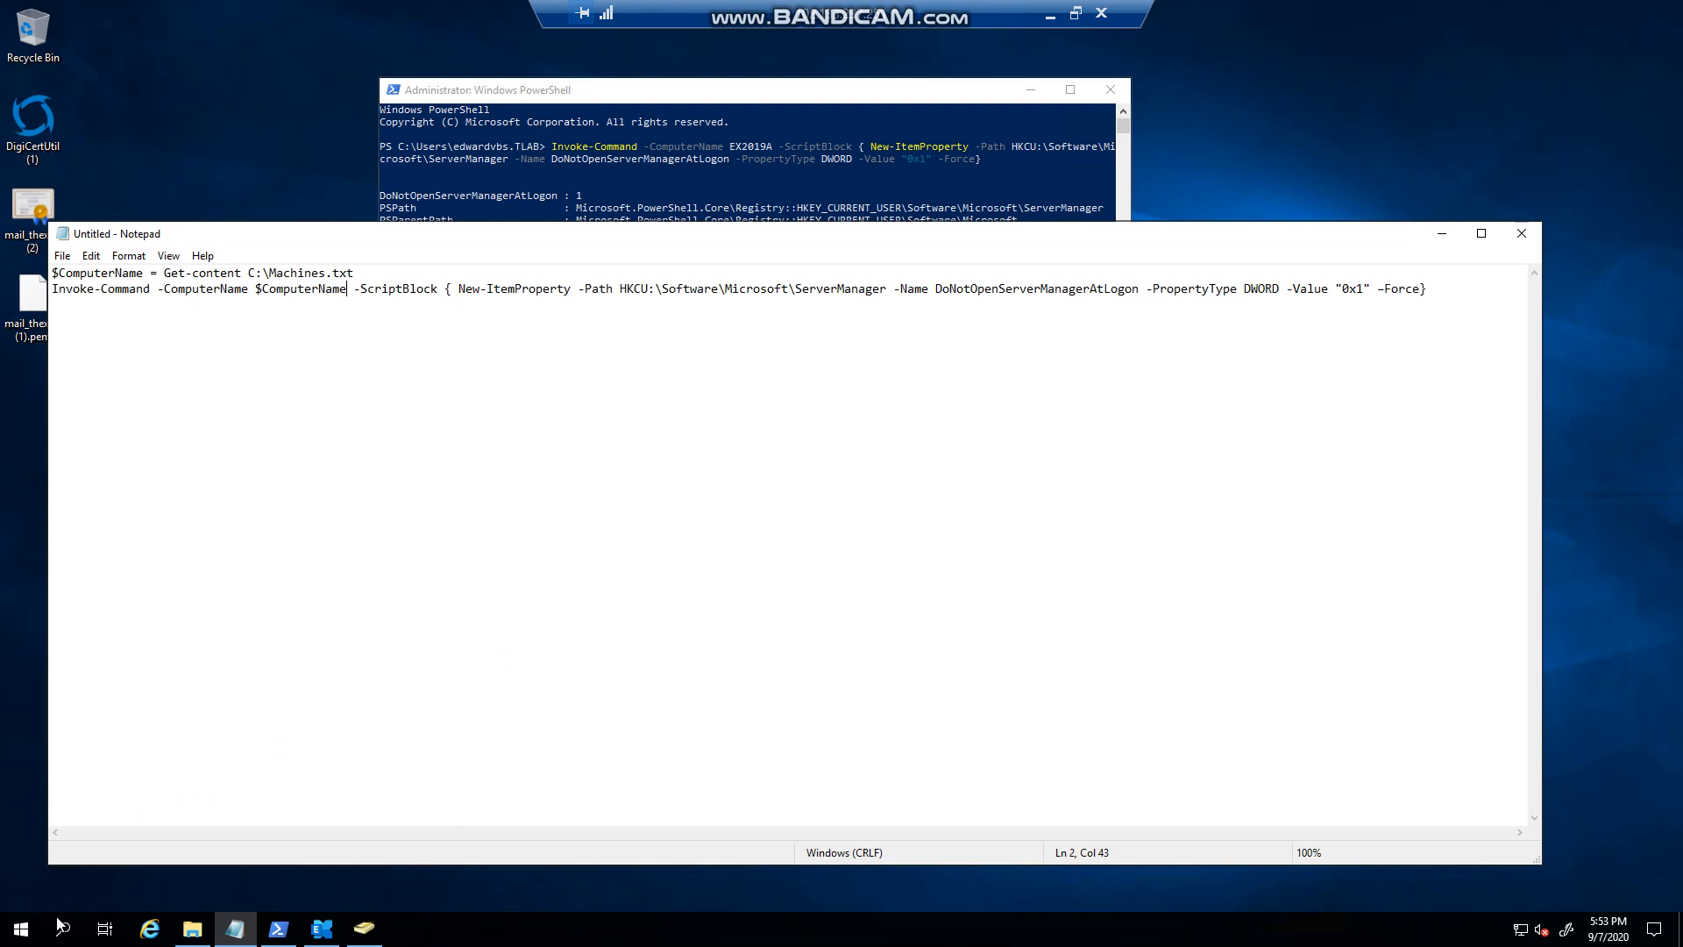
- Open the Start menu to reach Windows PowerShell
left_click(19, 929)
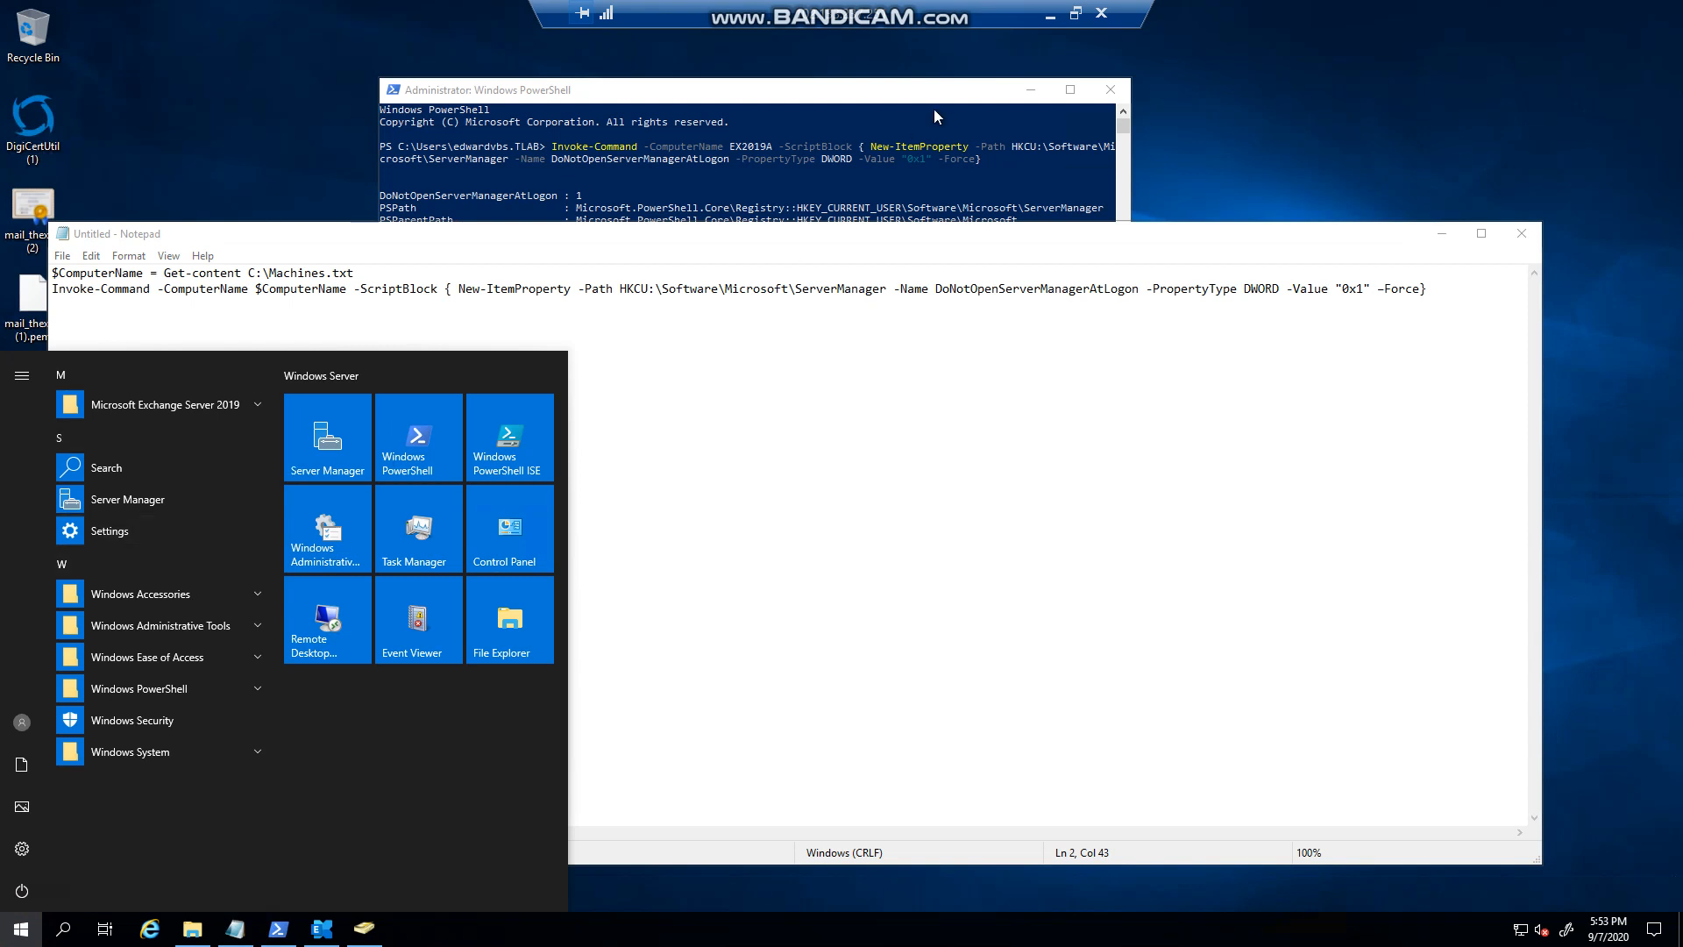
mouse_move(478, 405)
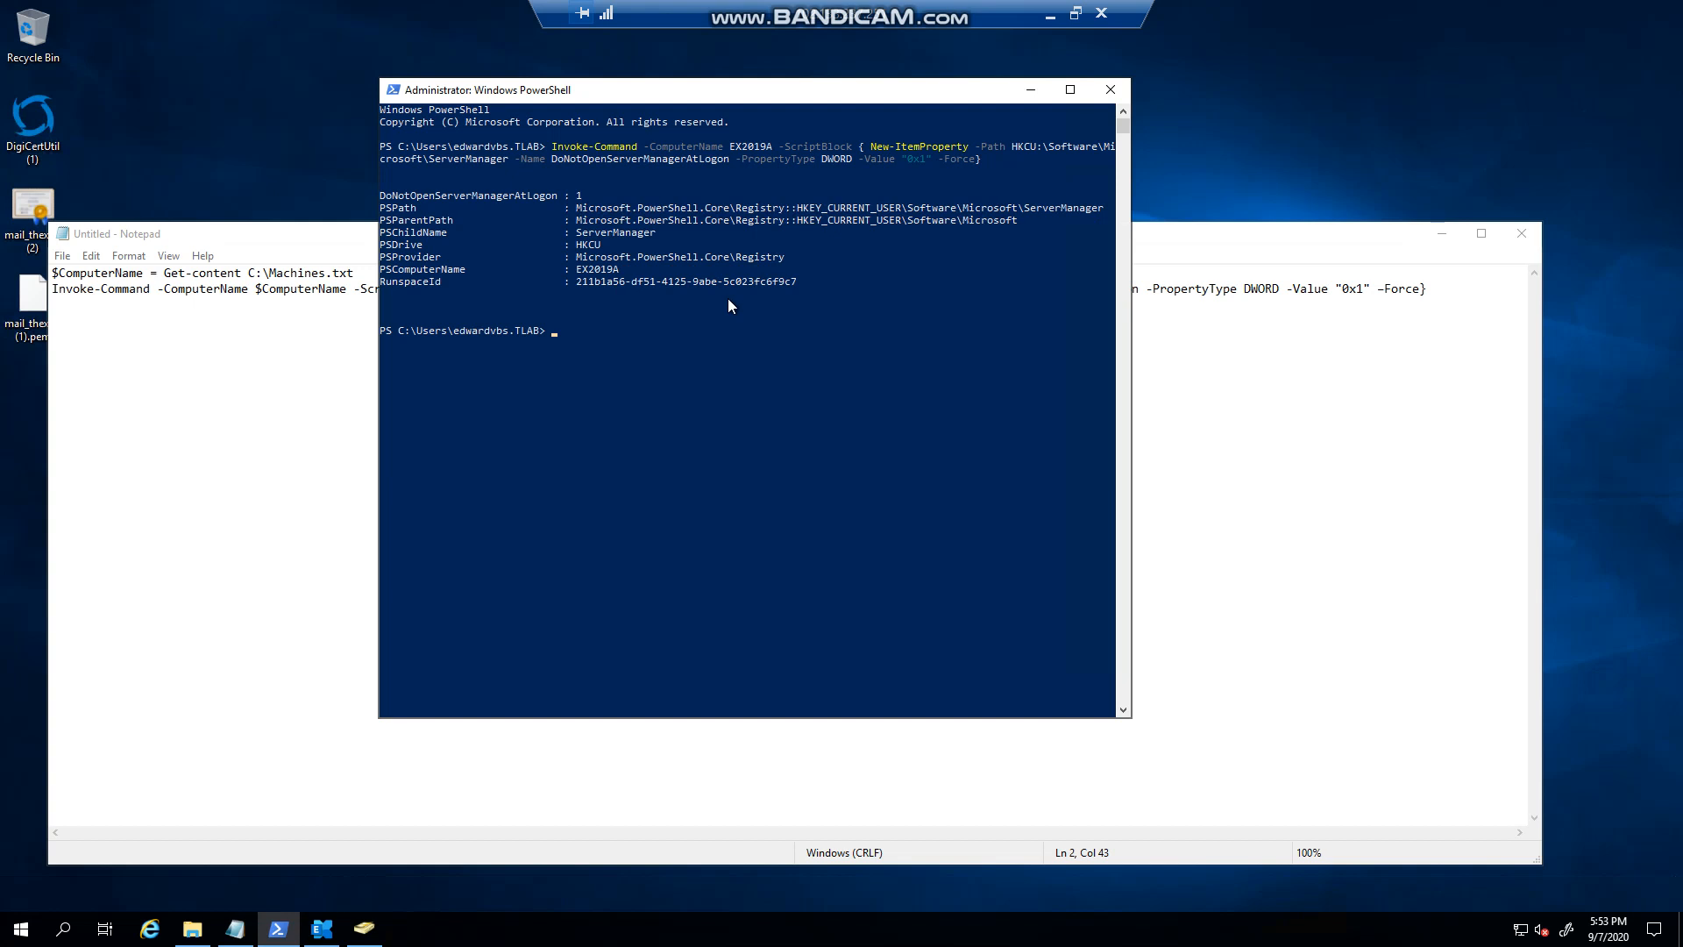
mouse_move(898, 389)
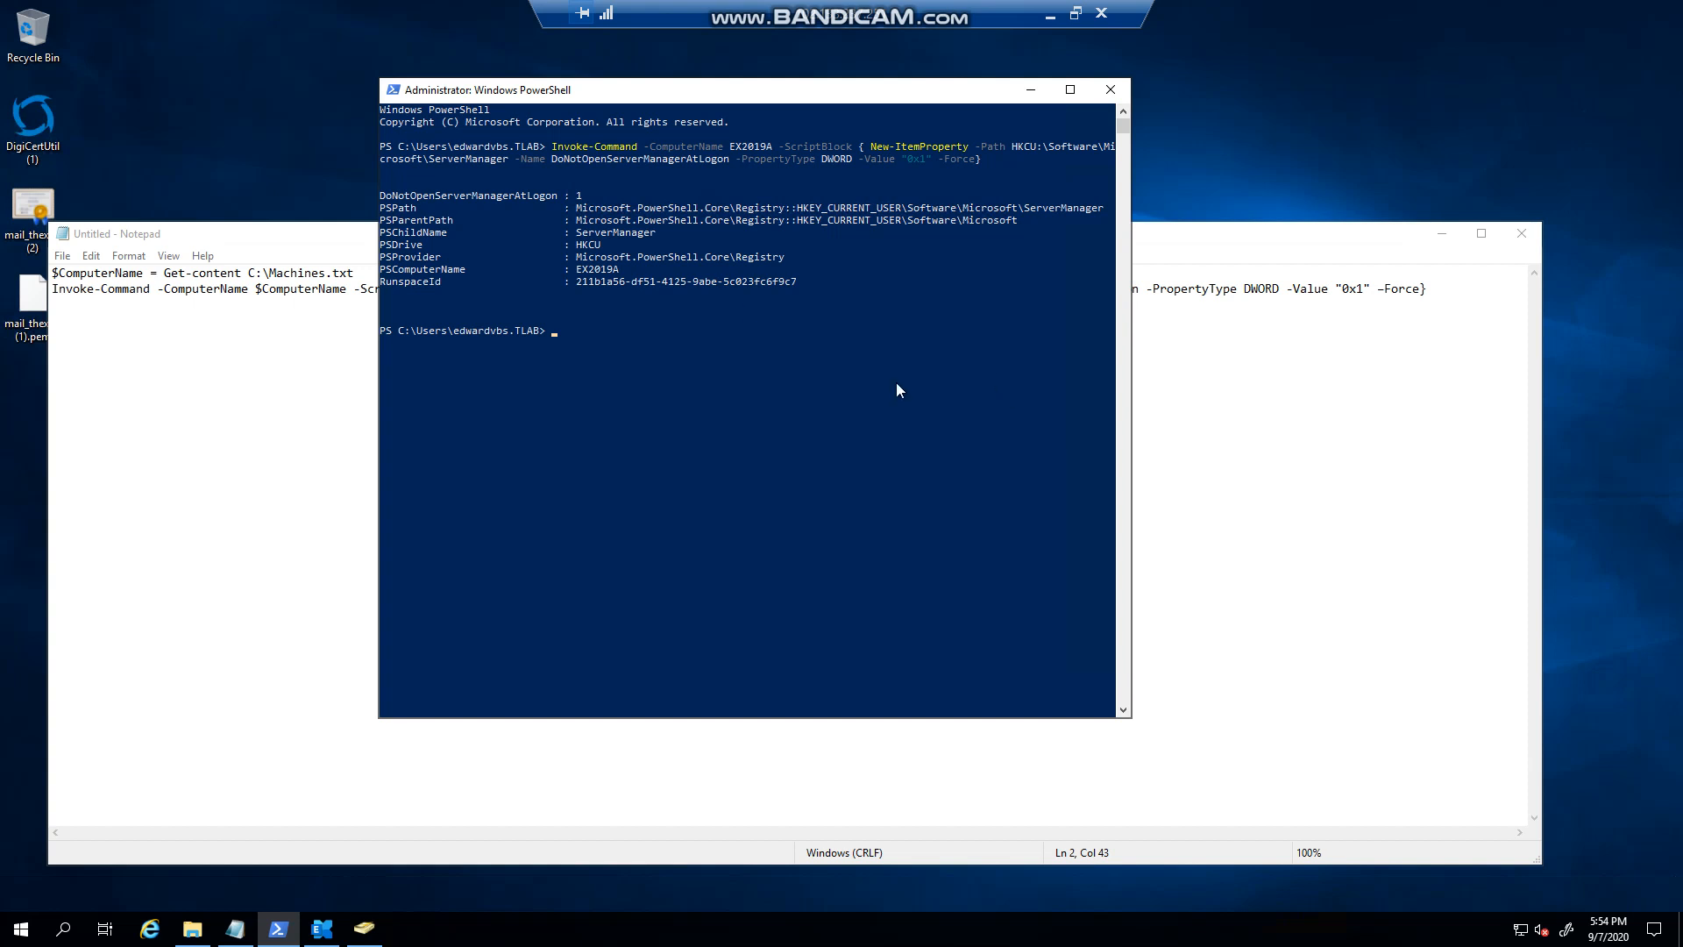